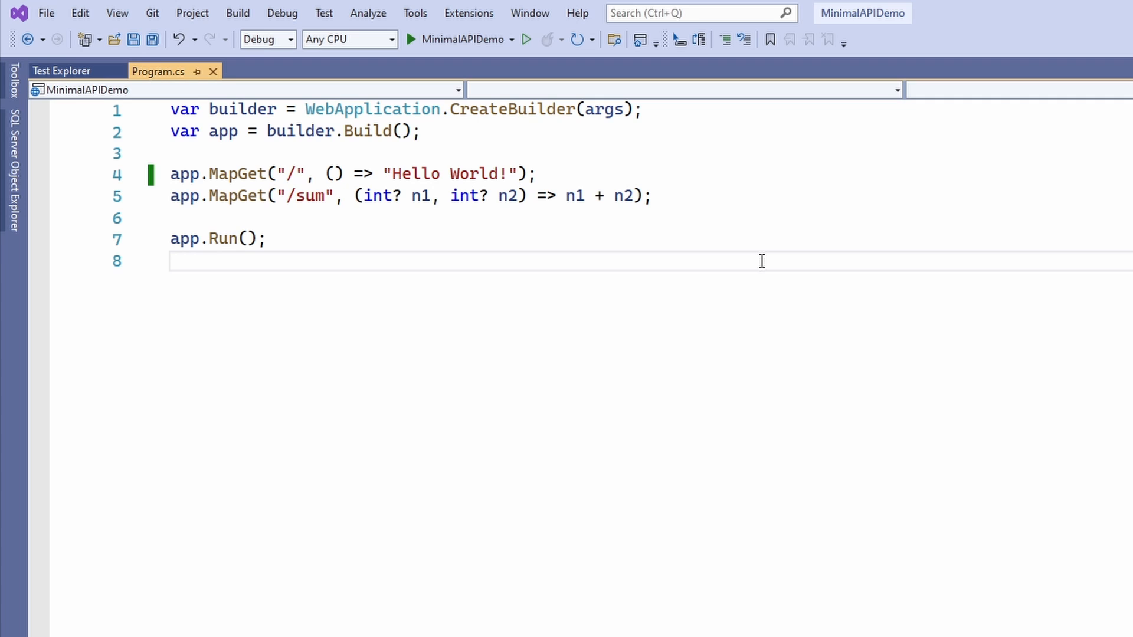
Start a new project from the solution using the MSTest Test Project template
{"action": "left_click", "coordinate": [170, 261]}
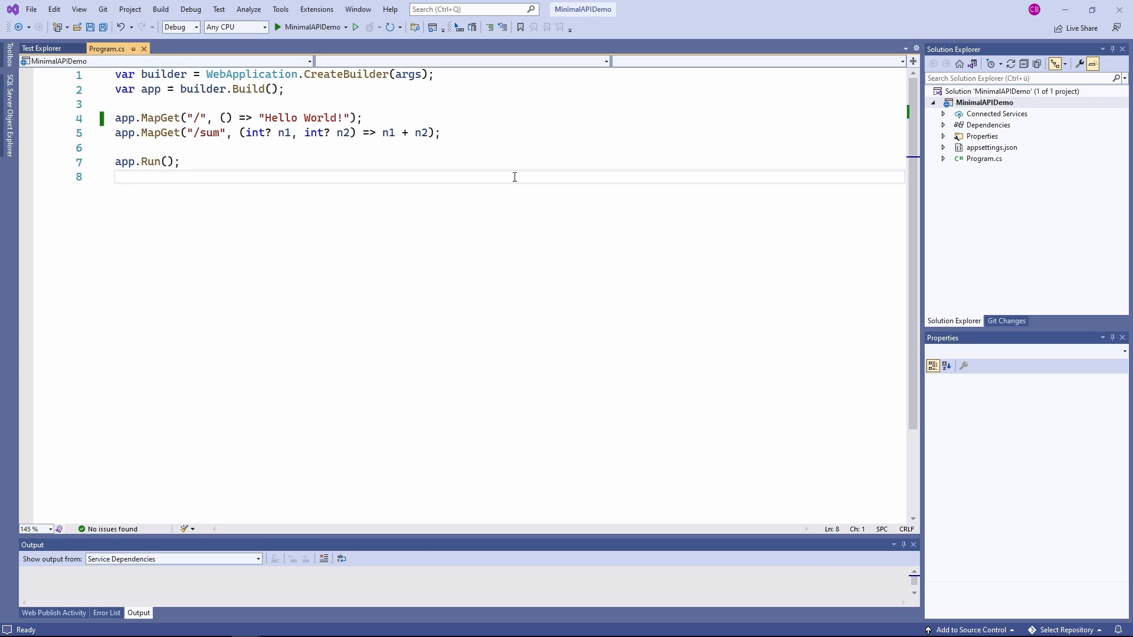
{"action": "left_click", "coordinate": [116, 177]}
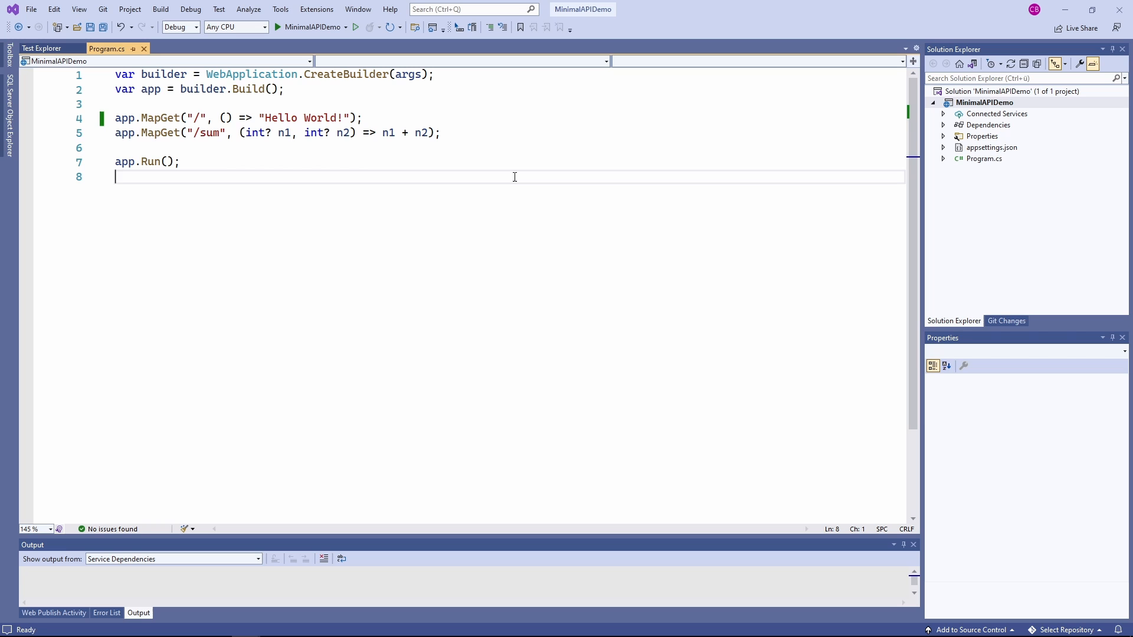
{"action": "mouse_move", "coordinate": [741, 168]}
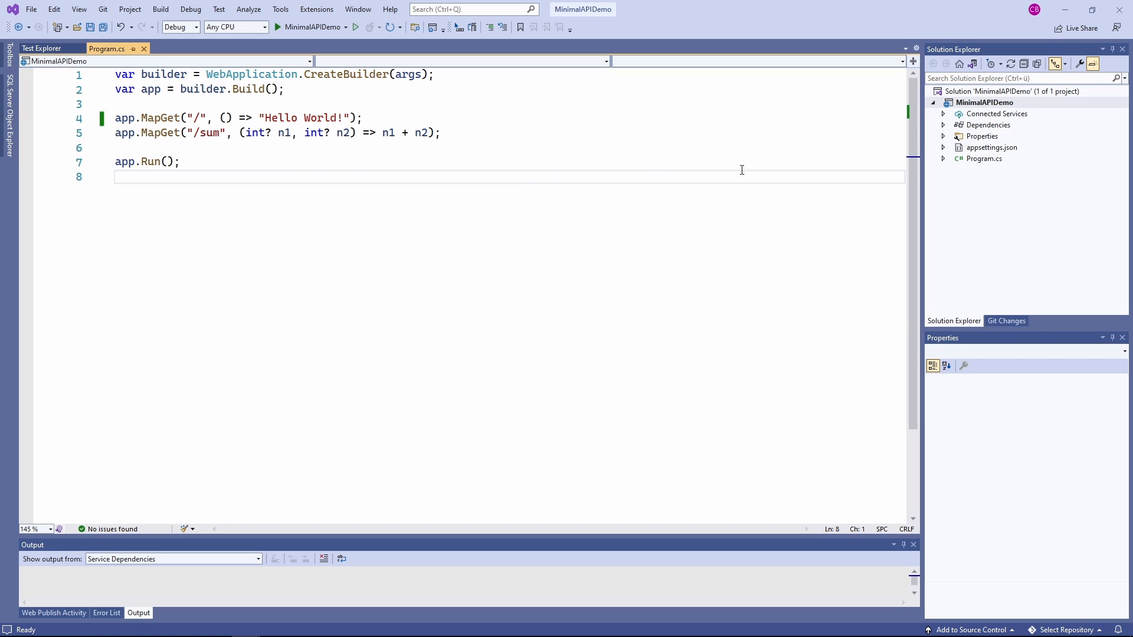
{"action": "right_click", "coordinate": [984, 91]}
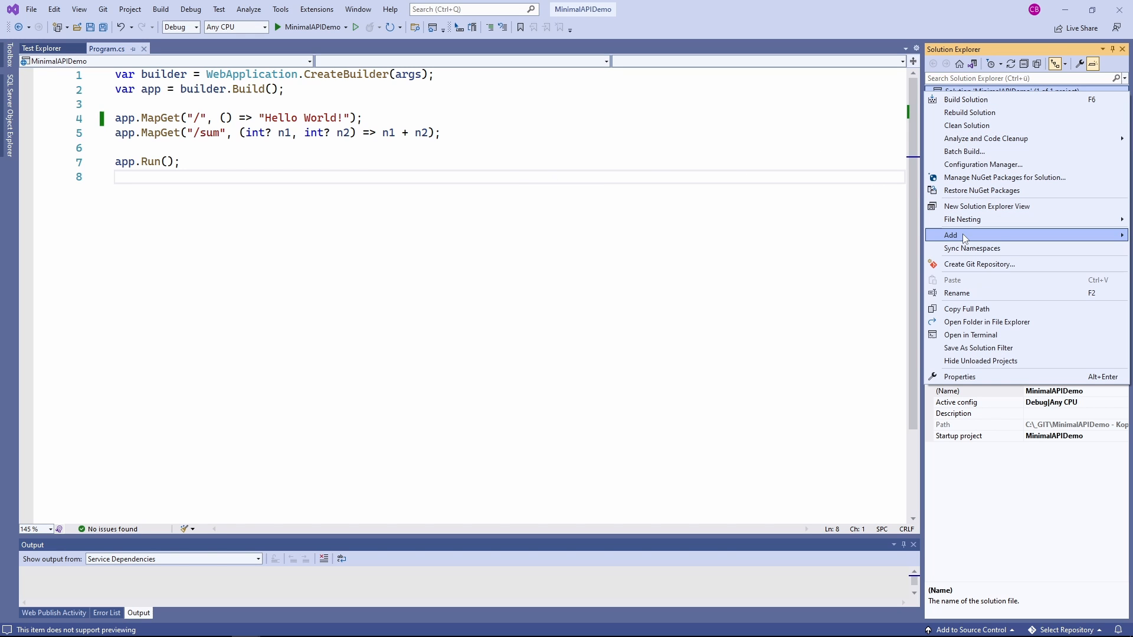
{"action": "left_click", "coordinate": [951, 235]}
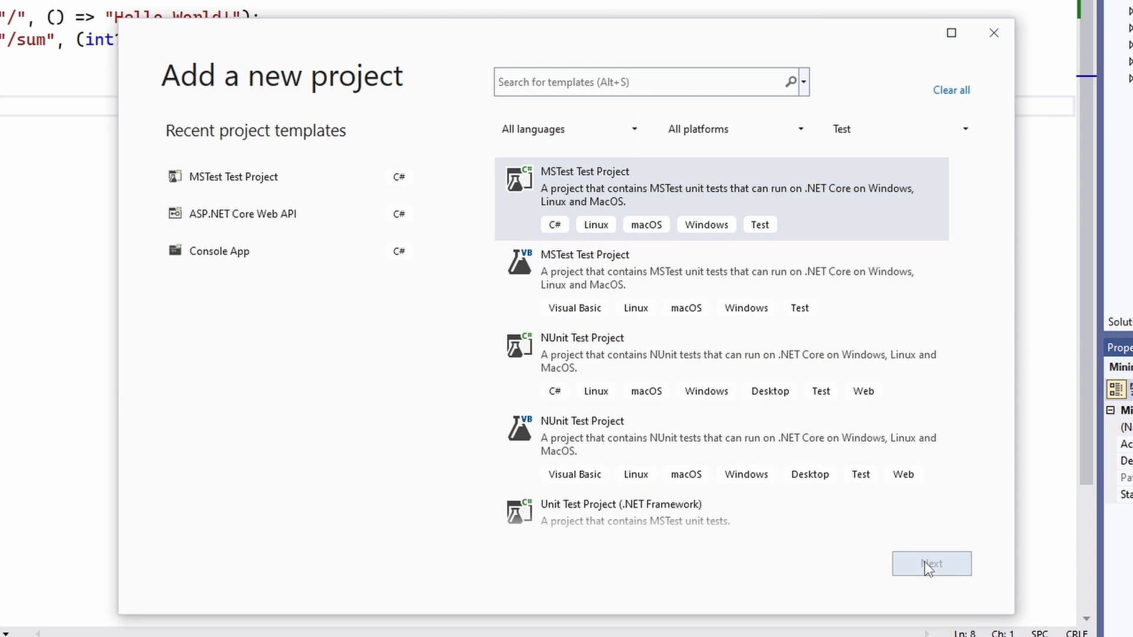
{"action": "left_click", "coordinate": [930, 564]}
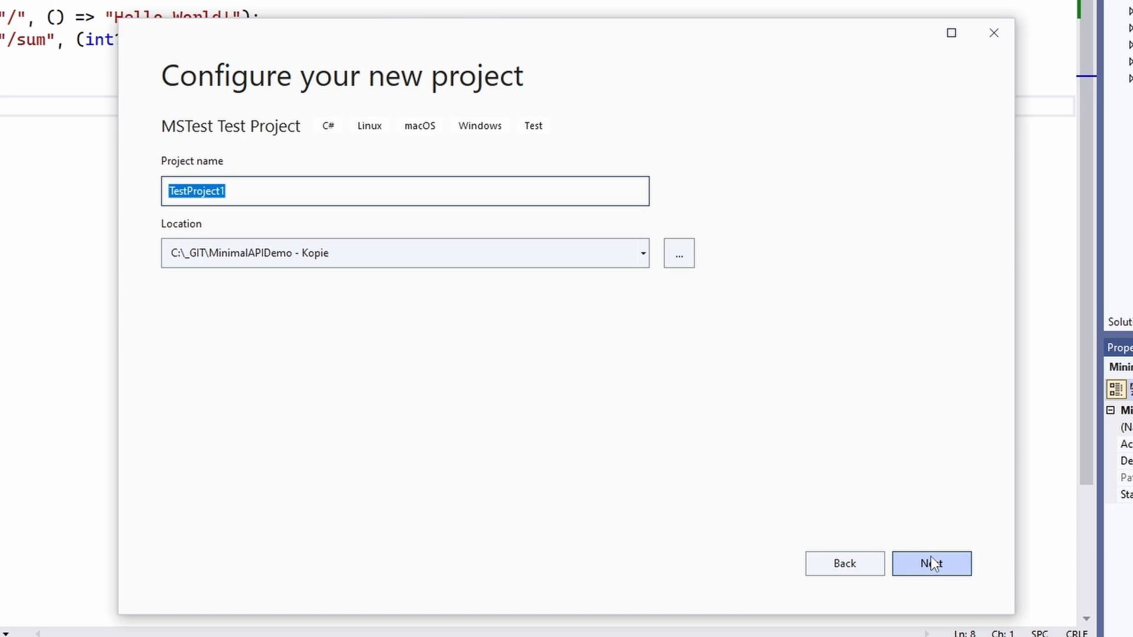
Name the project MinimalAPIDemo.Test and create it targeting .NET 6.0
{"action": "type", "text": "MinimalAPI"}
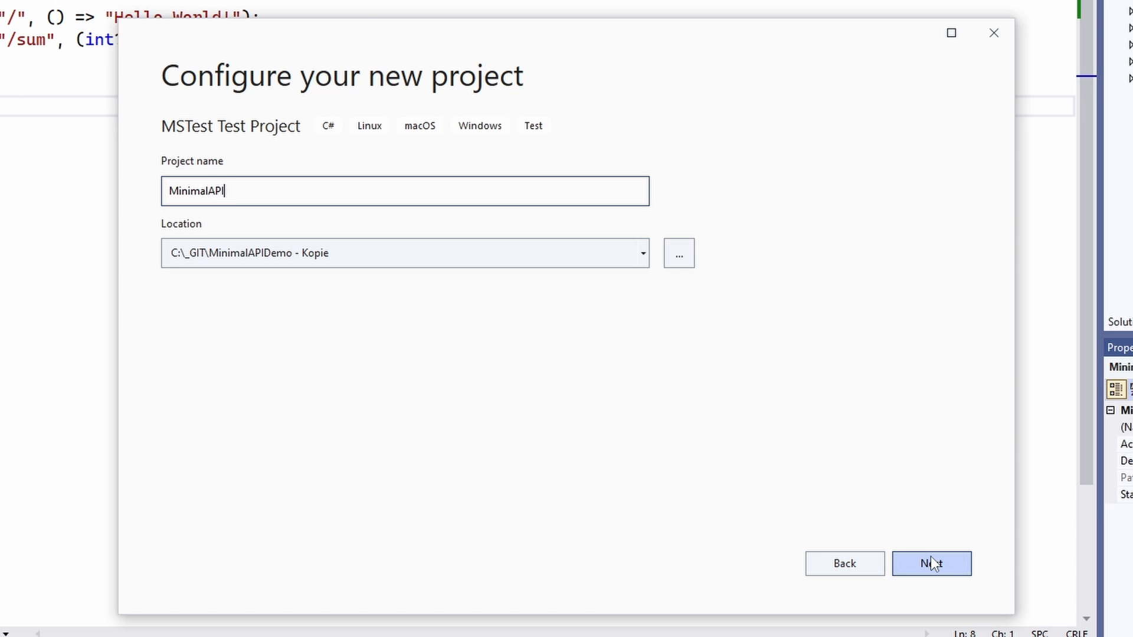
{"action": "type", "text": "Demo.Test"}
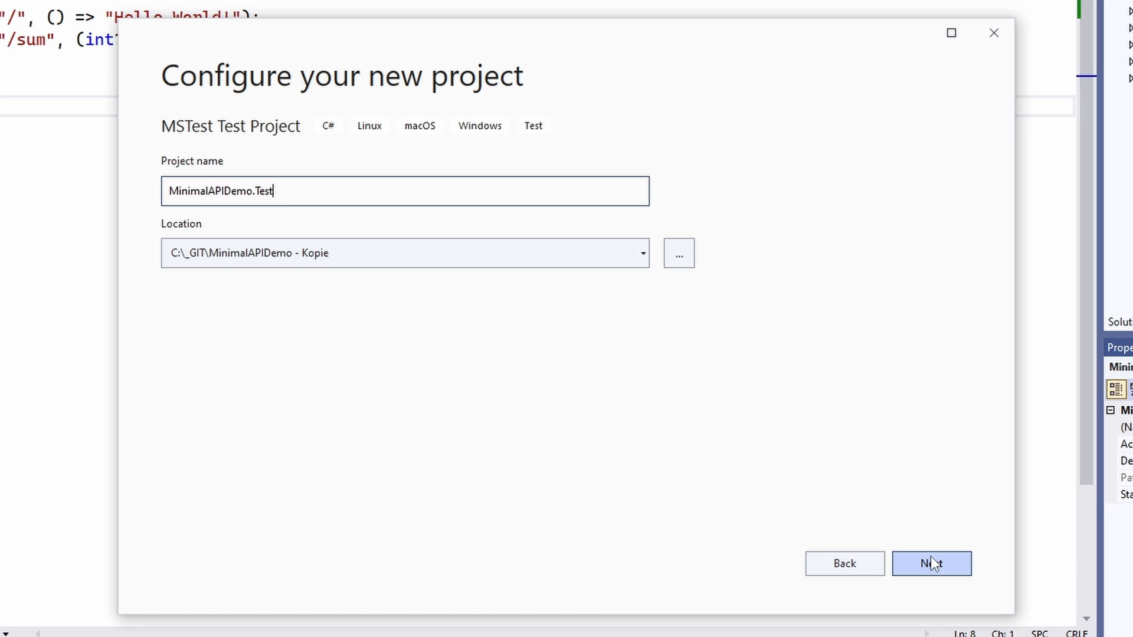
{"action": "left_click", "coordinate": [931, 564]}
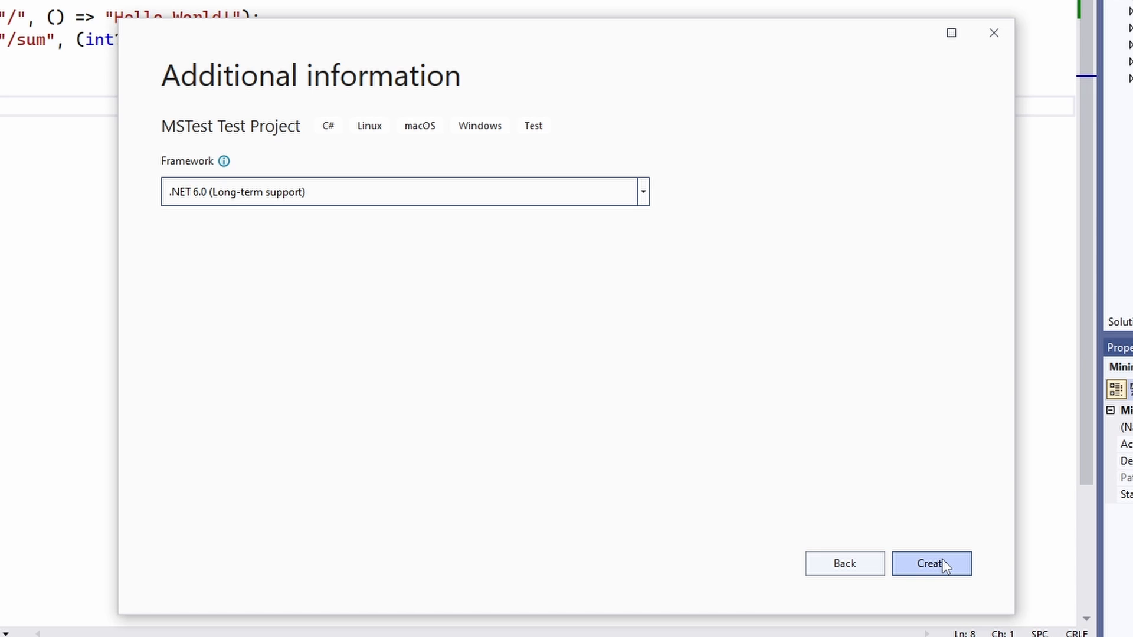
{"action": "mouse_move", "coordinate": [954, 572]}
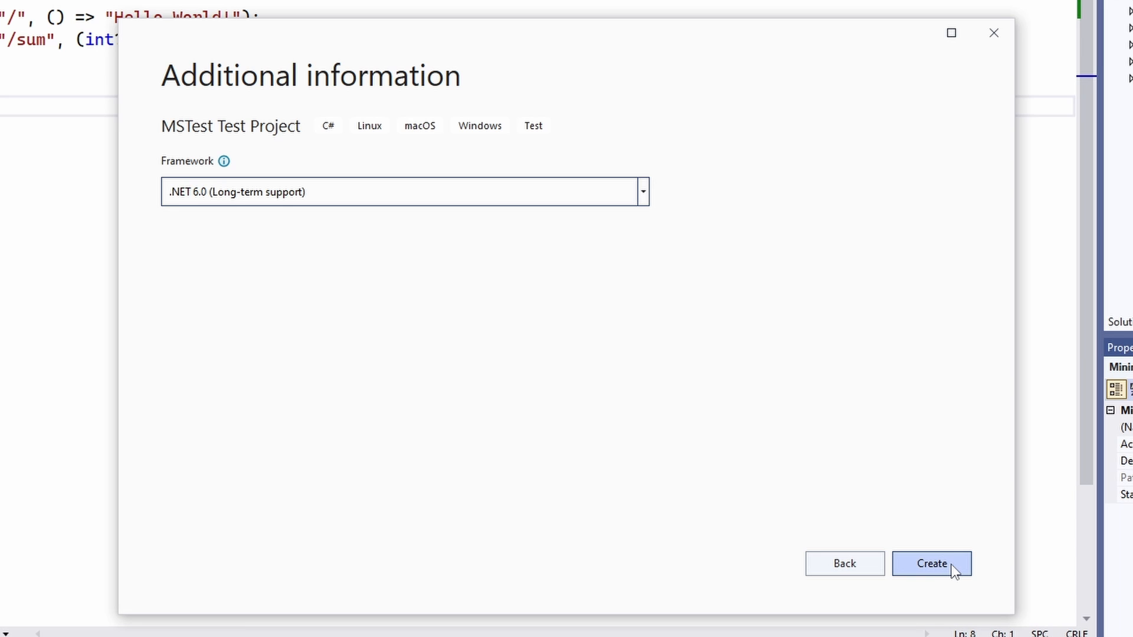
{"action": "left_click", "coordinate": [931, 564]}
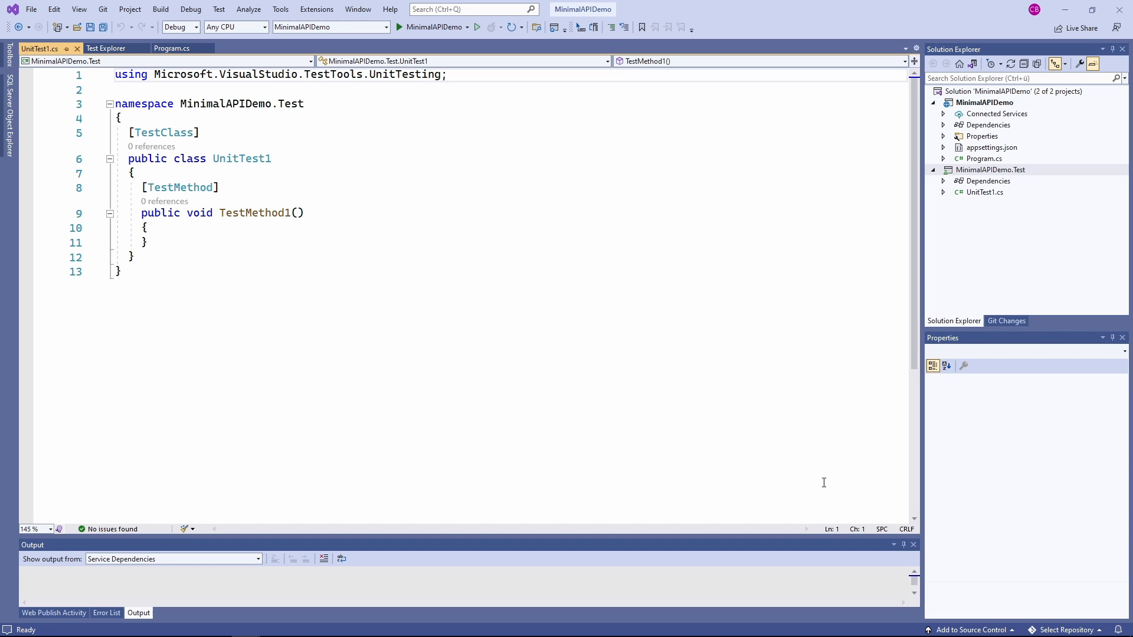
Rename class UnitTest1 and its file to ApiTests, then bring up NuGet package management
{"action": "left_click", "coordinate": [252, 158]}
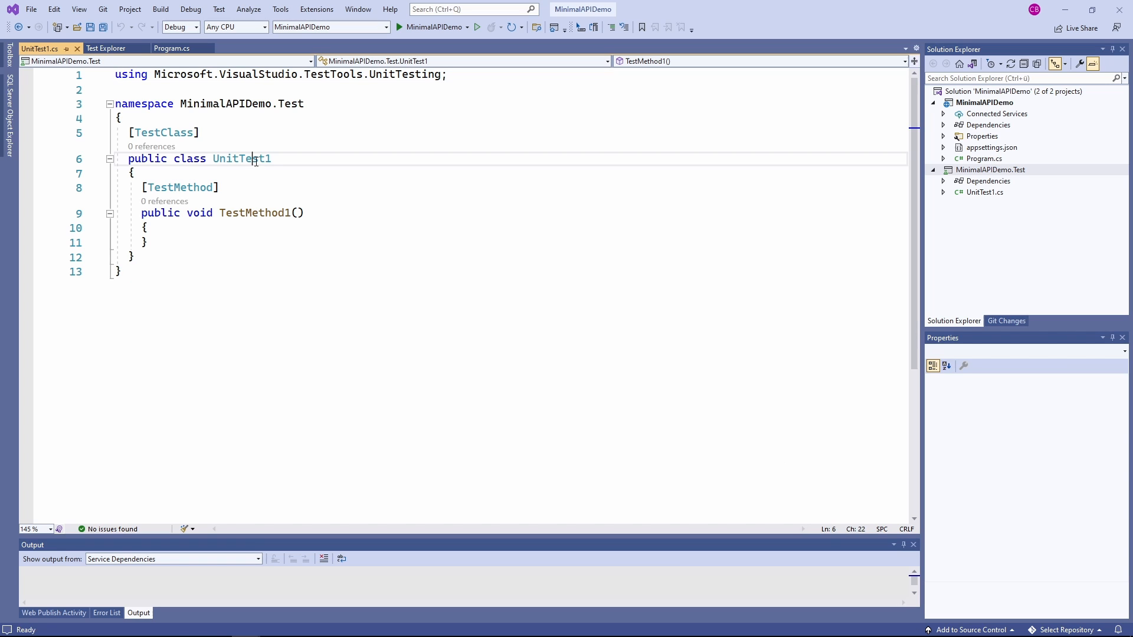
{"action": "type", "text": "ApiTest"}
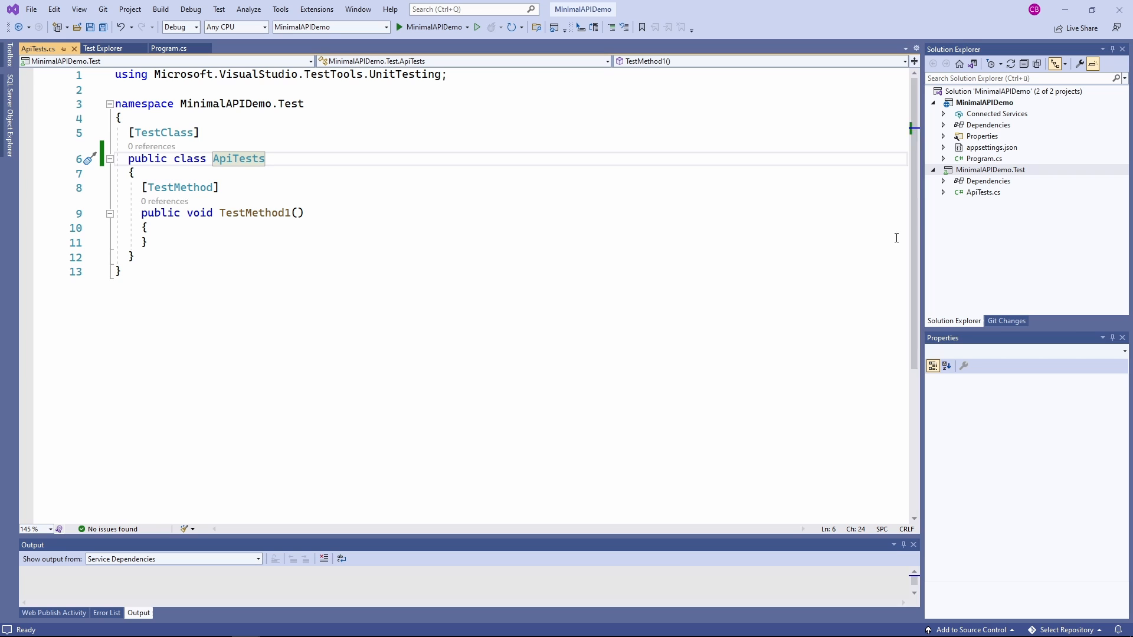
{"action": "left_click", "coordinate": [987, 180]}
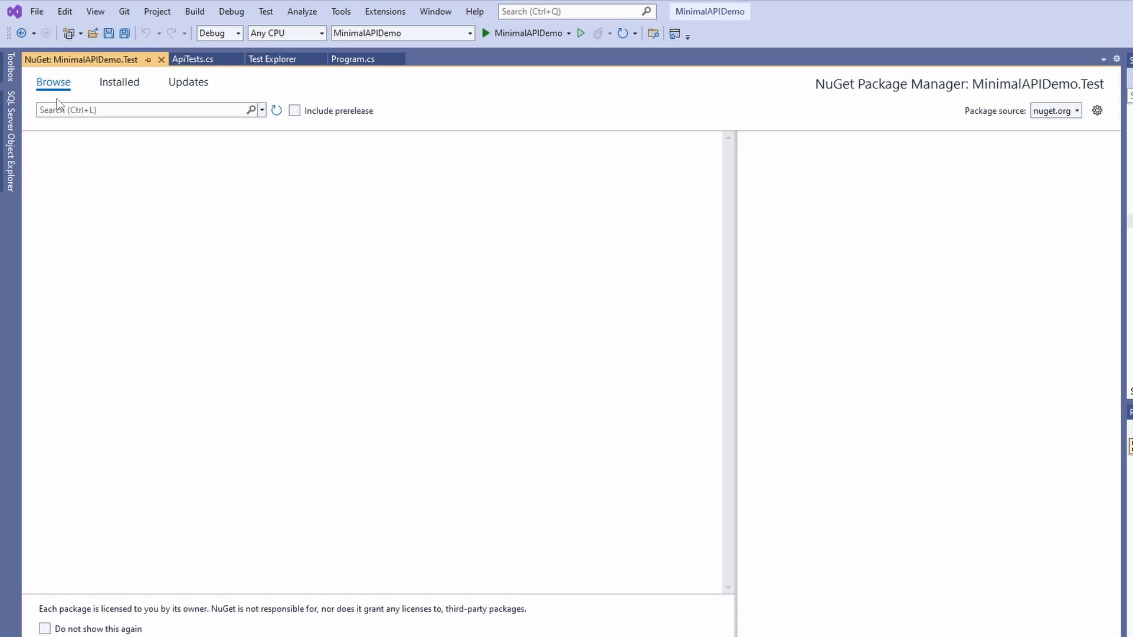
Find and install Microsoft.AspNetCore.Mvc.Testing 6.0.2, accepting the license terms
{"action": "type", "text": "Mi"}
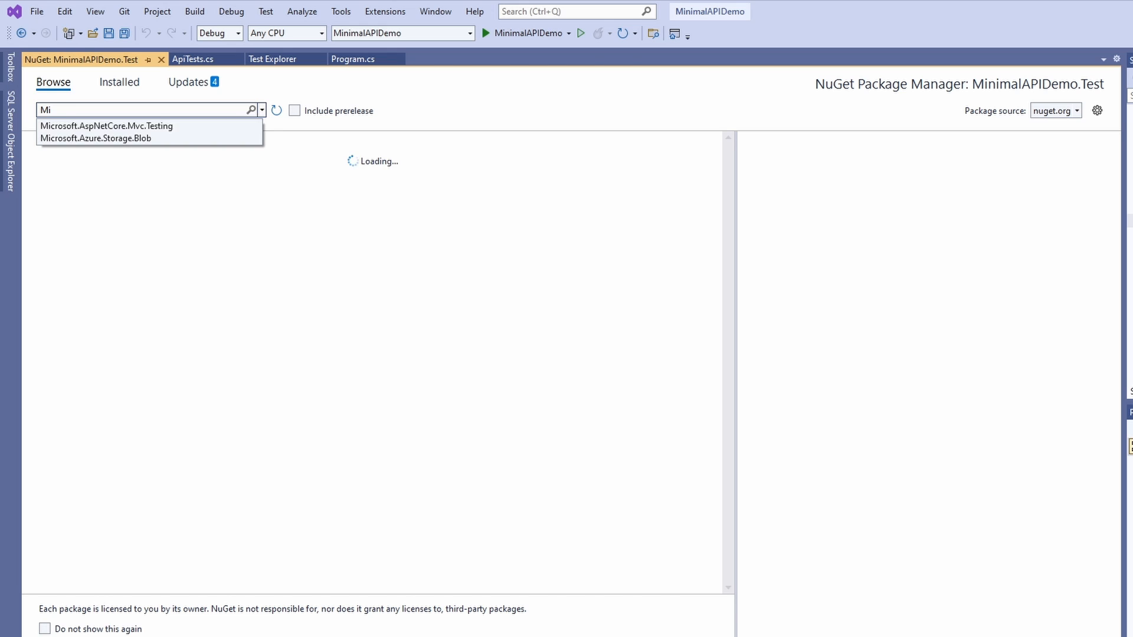
{"action": "left_click", "coordinate": [107, 126]}
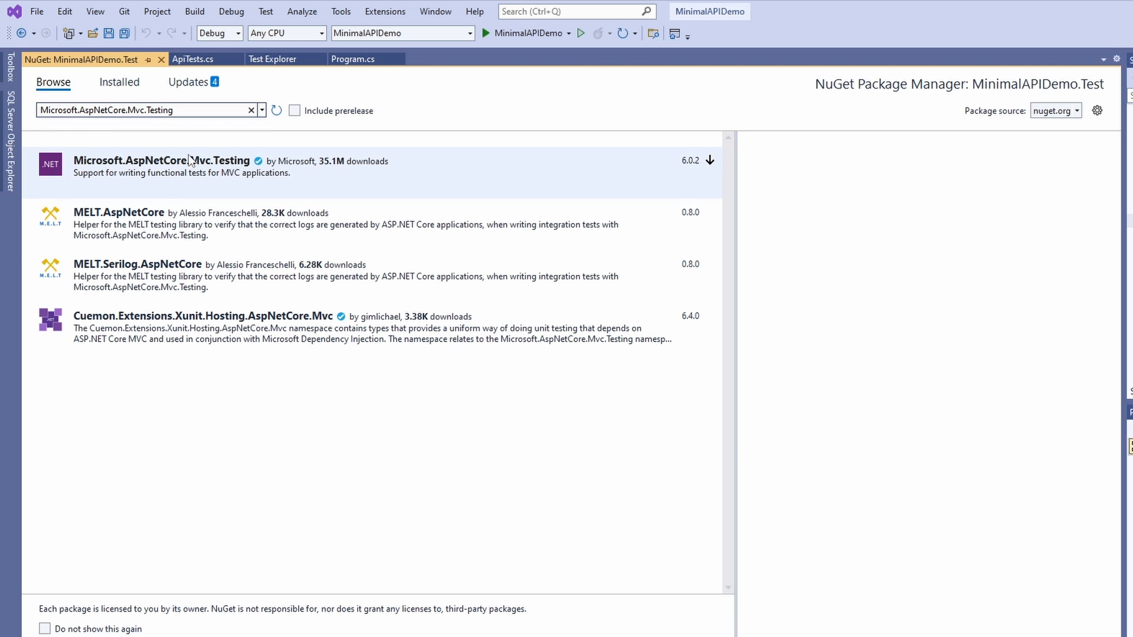
{"action": "left_click", "coordinate": [166, 166]}
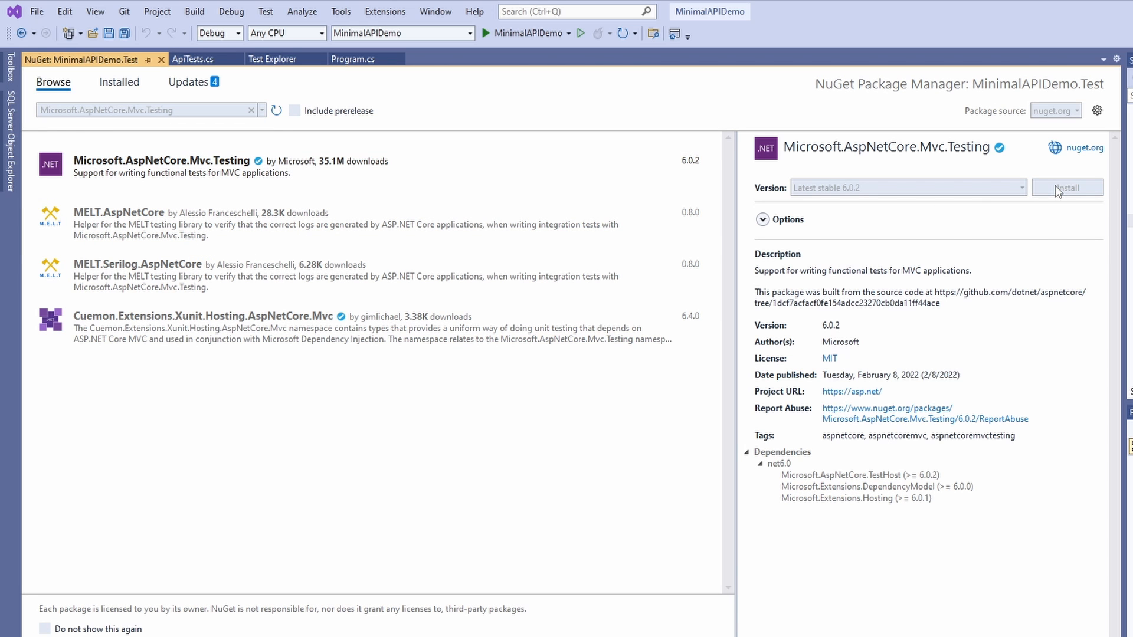
{"action": "left_click", "coordinate": [1067, 188]}
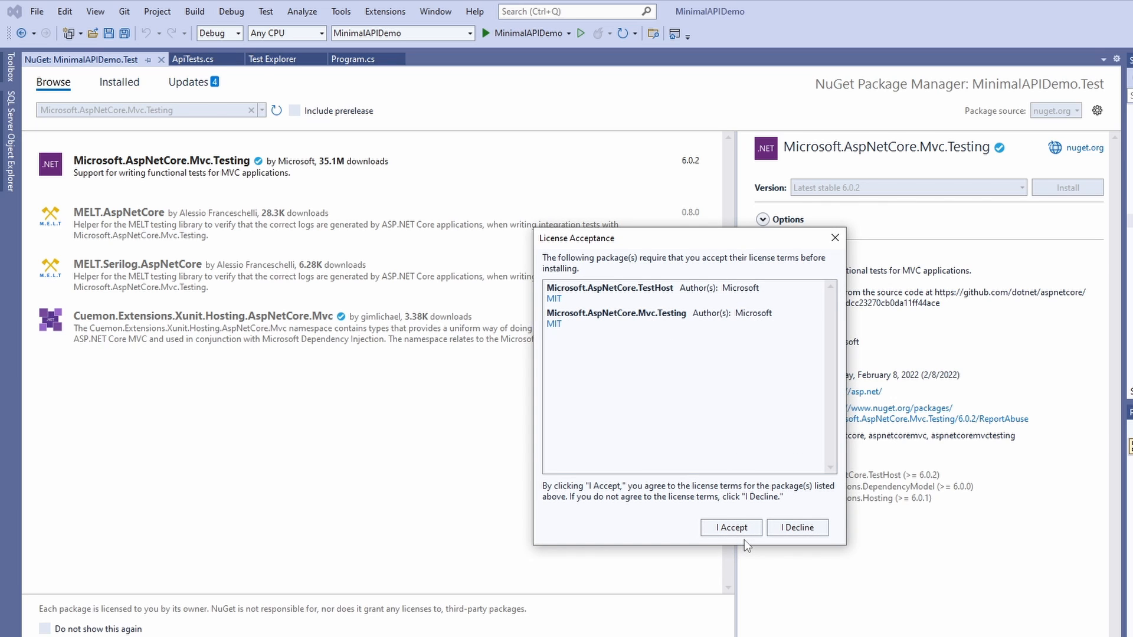
{"action": "left_click", "coordinate": [729, 528]}
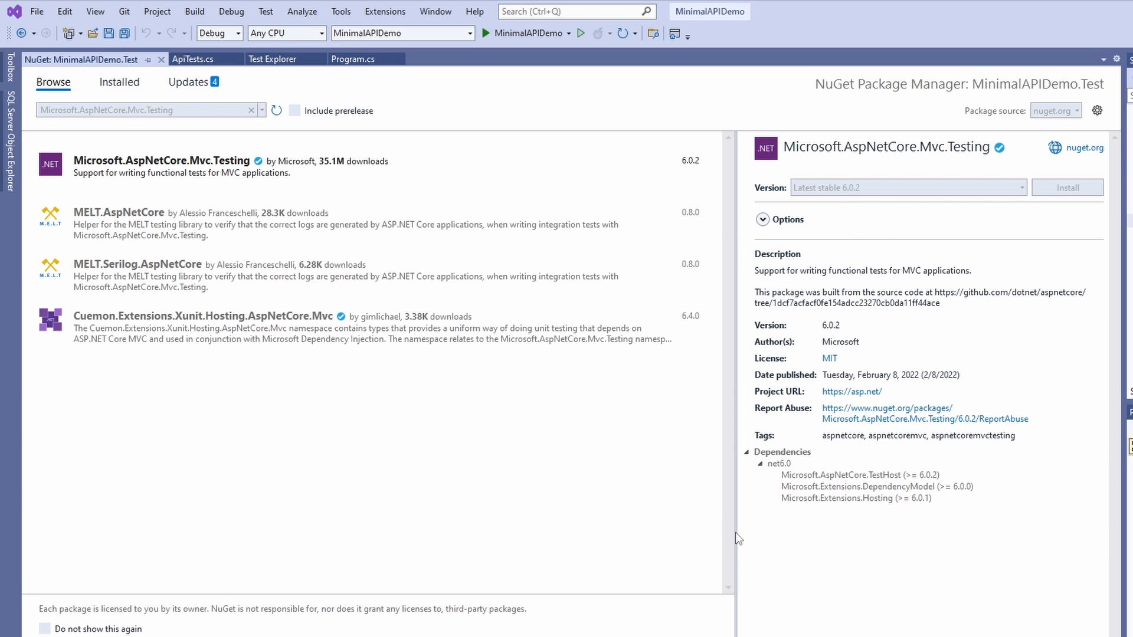
{"action": "left_click", "coordinate": [1067, 188]}
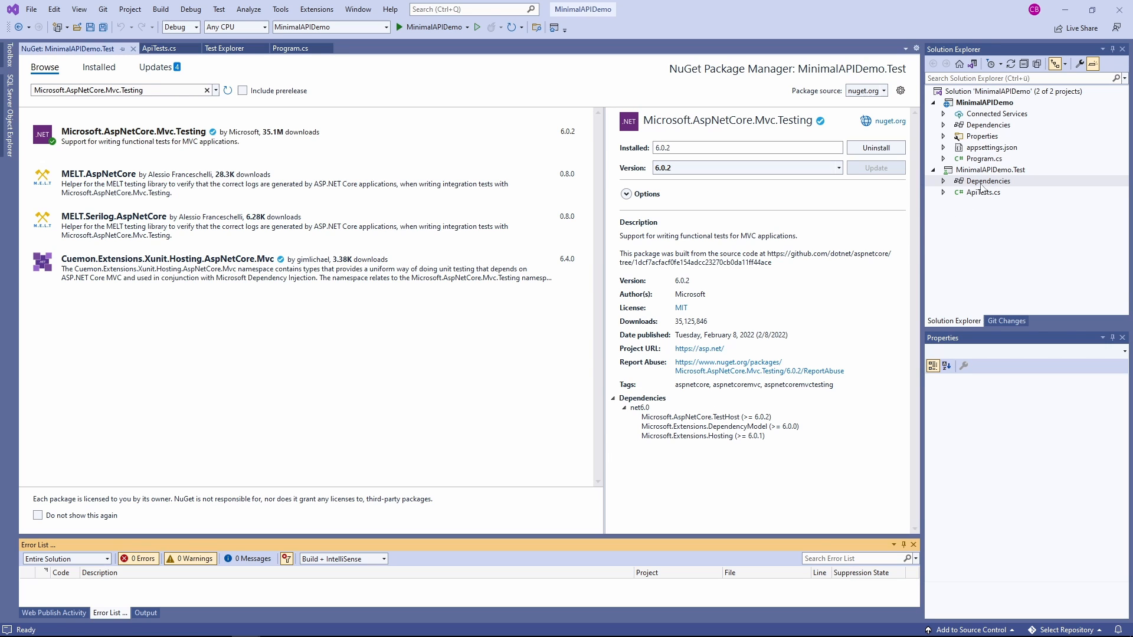
Add a project reference from MinimalAPIDemo.Test to the MinimalAPIDemo project
{"action": "right_click", "coordinate": [989, 181]}
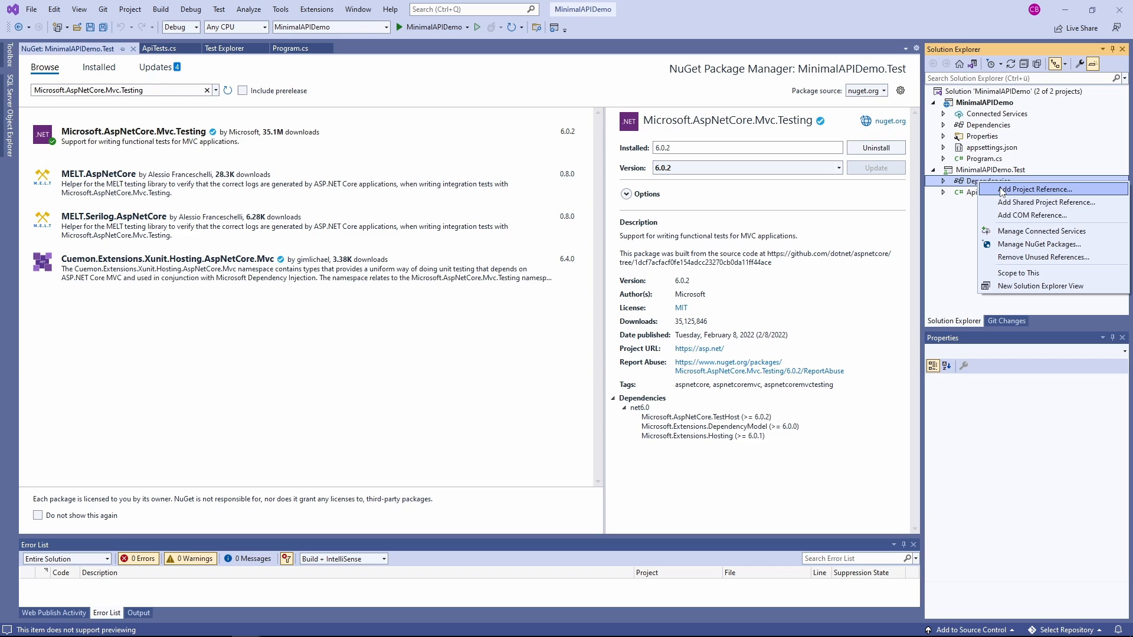
{"action": "left_click", "coordinate": [1035, 188]}
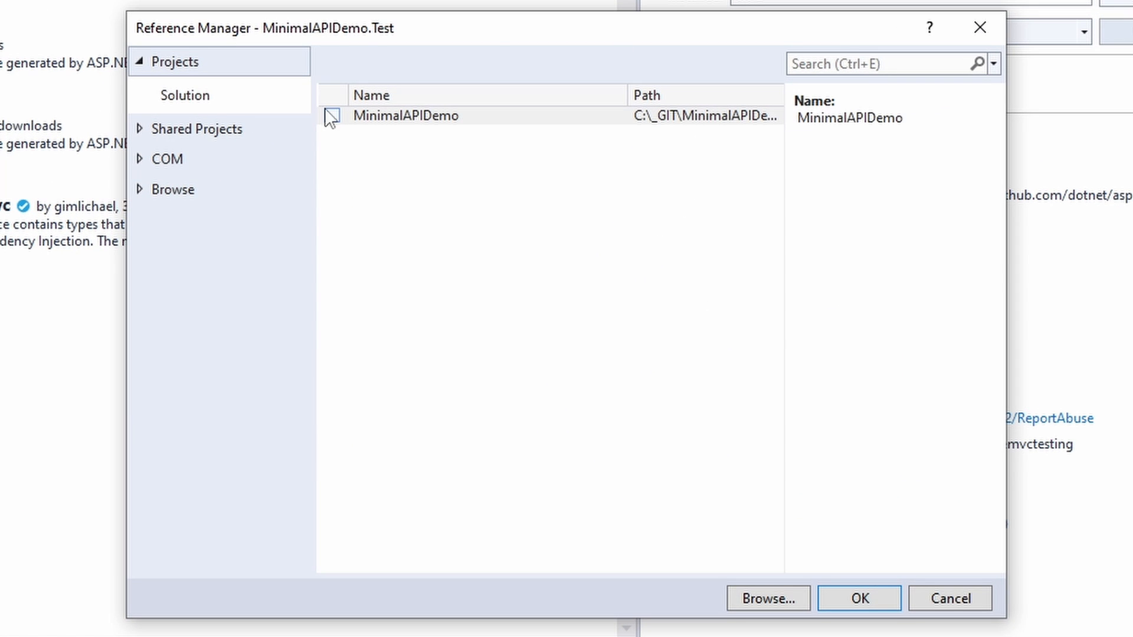
{"action": "left_click", "coordinate": [331, 115]}
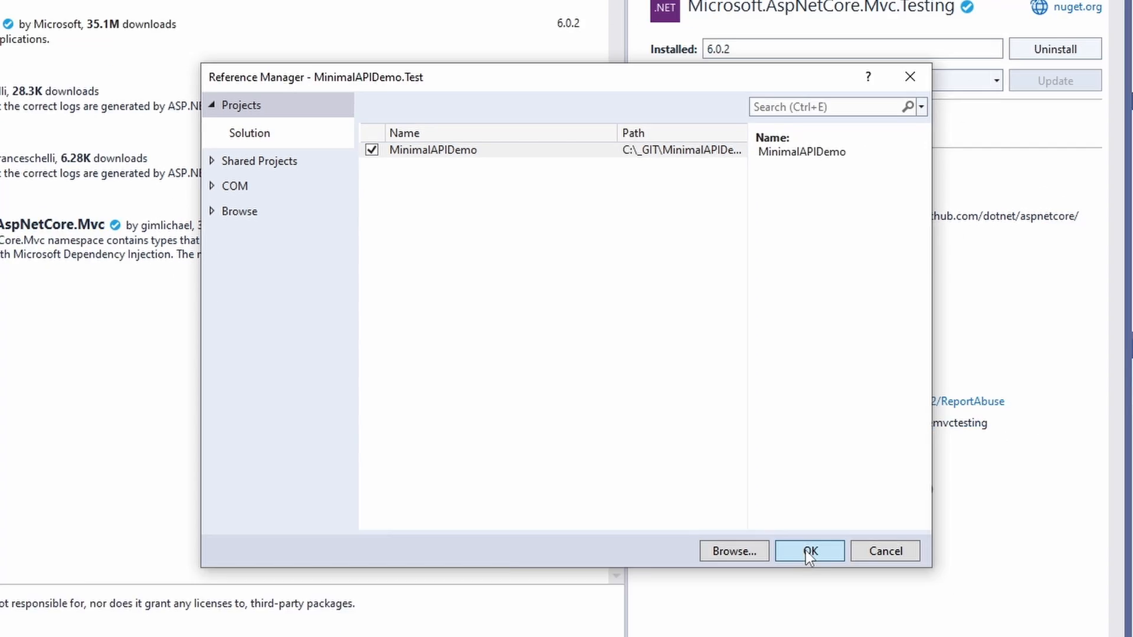
{"action": "left_click", "coordinate": [807, 551]}
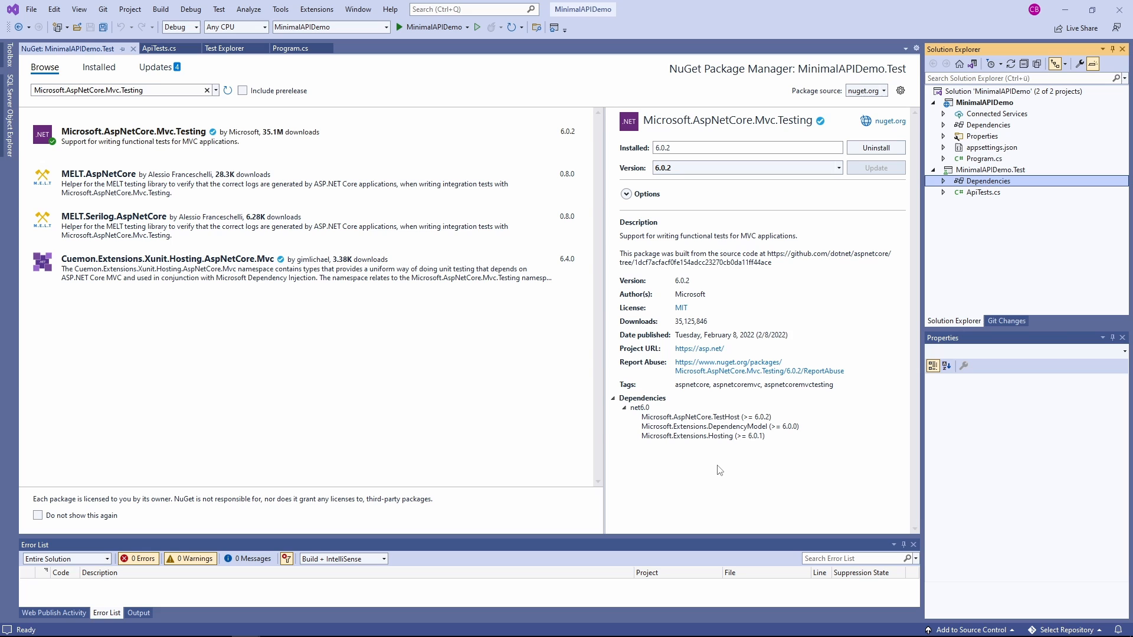
{"action": "mouse_move", "coordinate": [742, 423]}
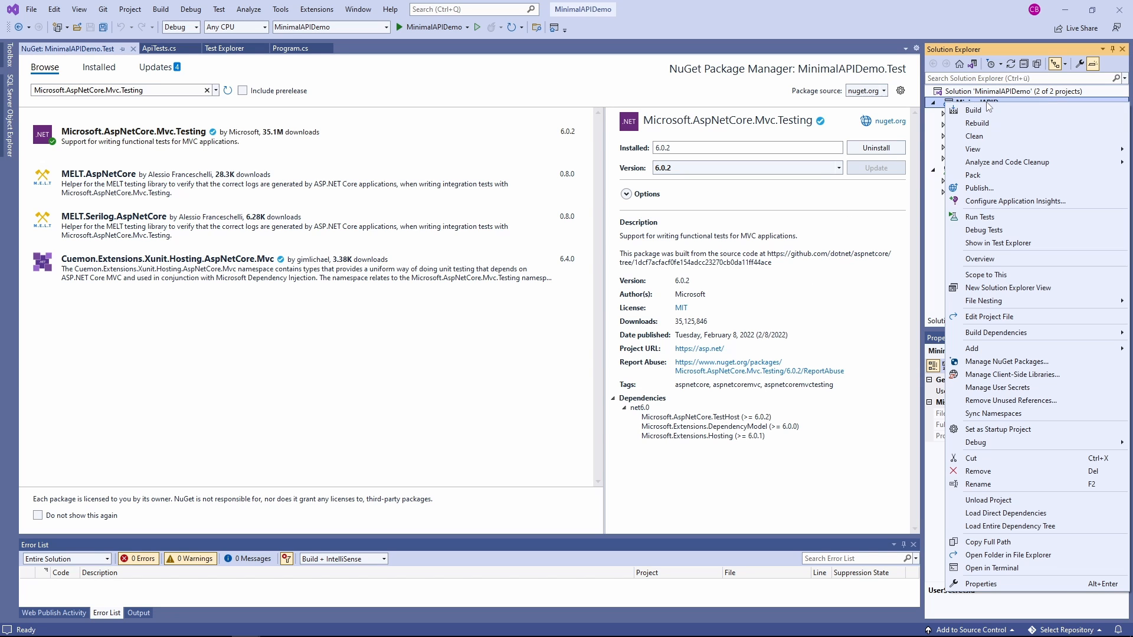
Add InternalsVisibleTo Include="$(AssemblyName).Test" to MinimalAPIDemo.csproj and save it
{"action": "left_click", "coordinate": [989, 316]}
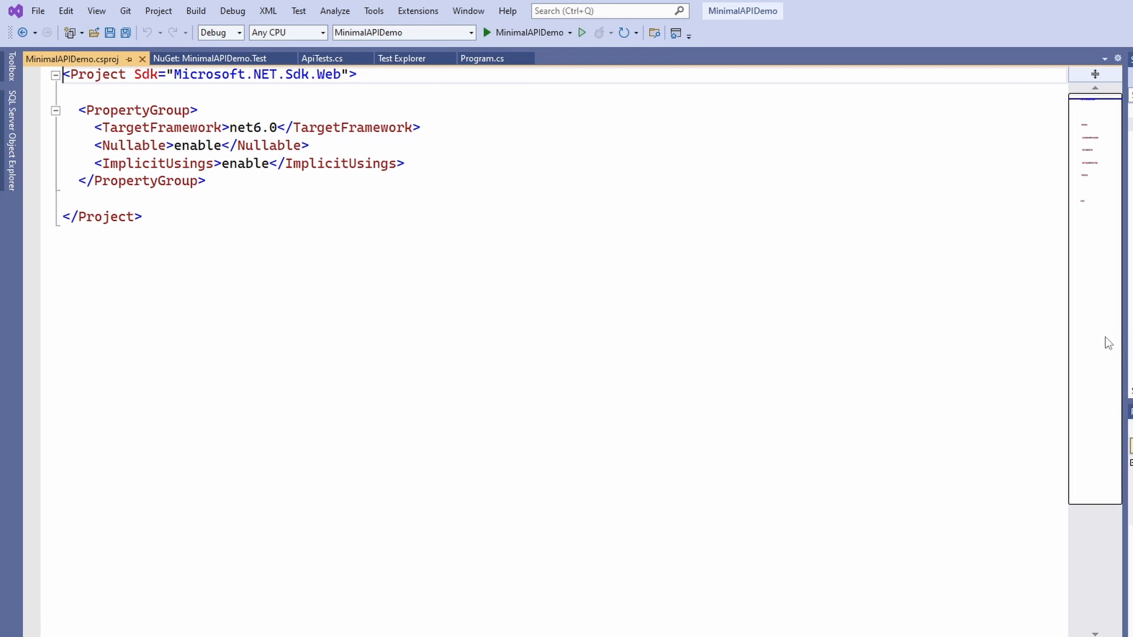
{"action": "left_click", "coordinate": [412, 180]}
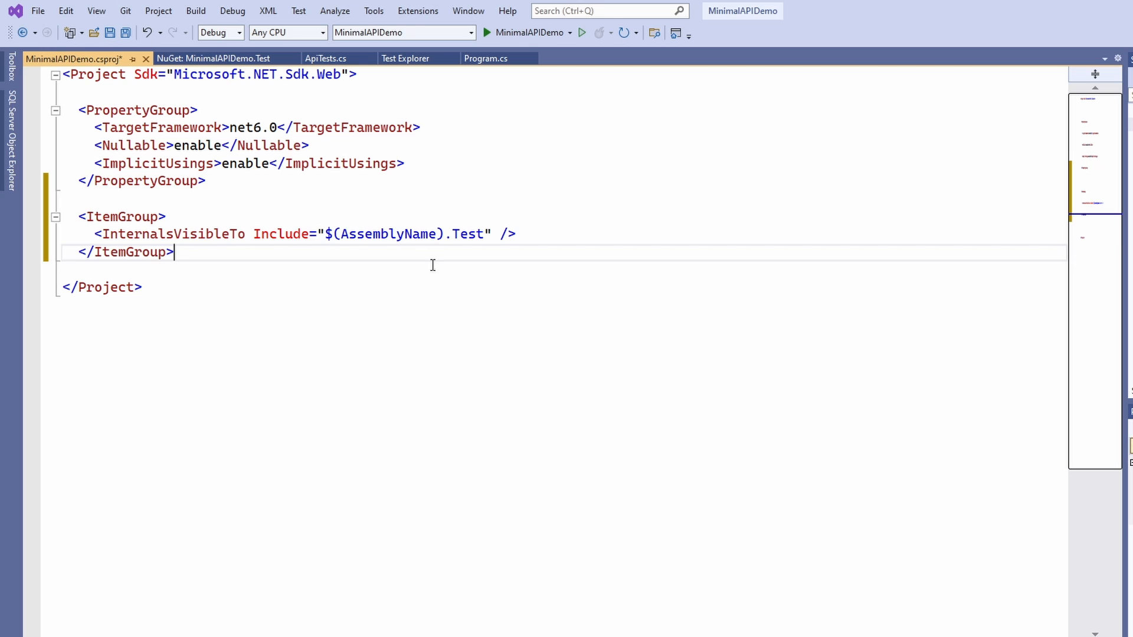
{"action": "key", "text": "ctrl+s"}
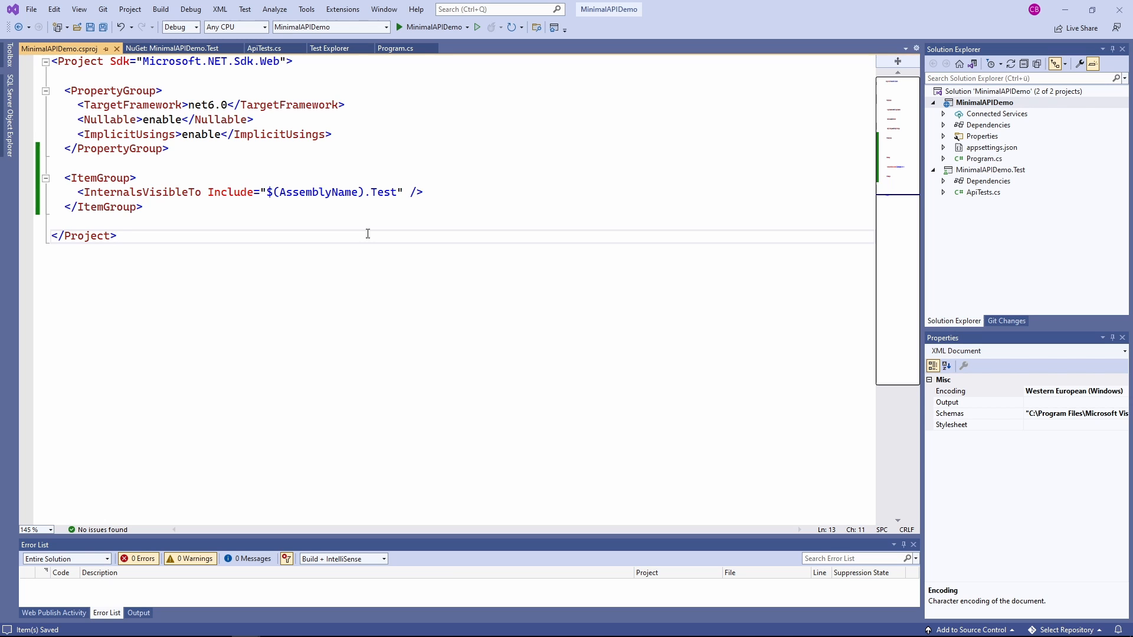
{"action": "mouse_move", "coordinate": [970, 200]}
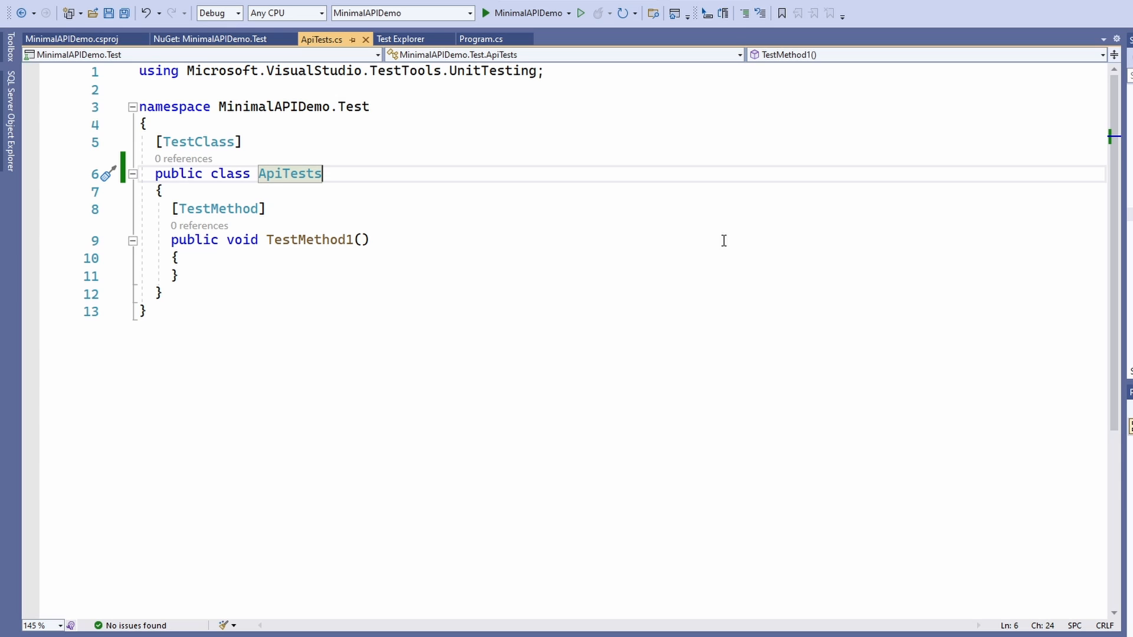
Rename TestMethod1 to DefaultRoute_ReturnsHelloWorld
{"action": "double_click", "coordinate": [309, 239]}
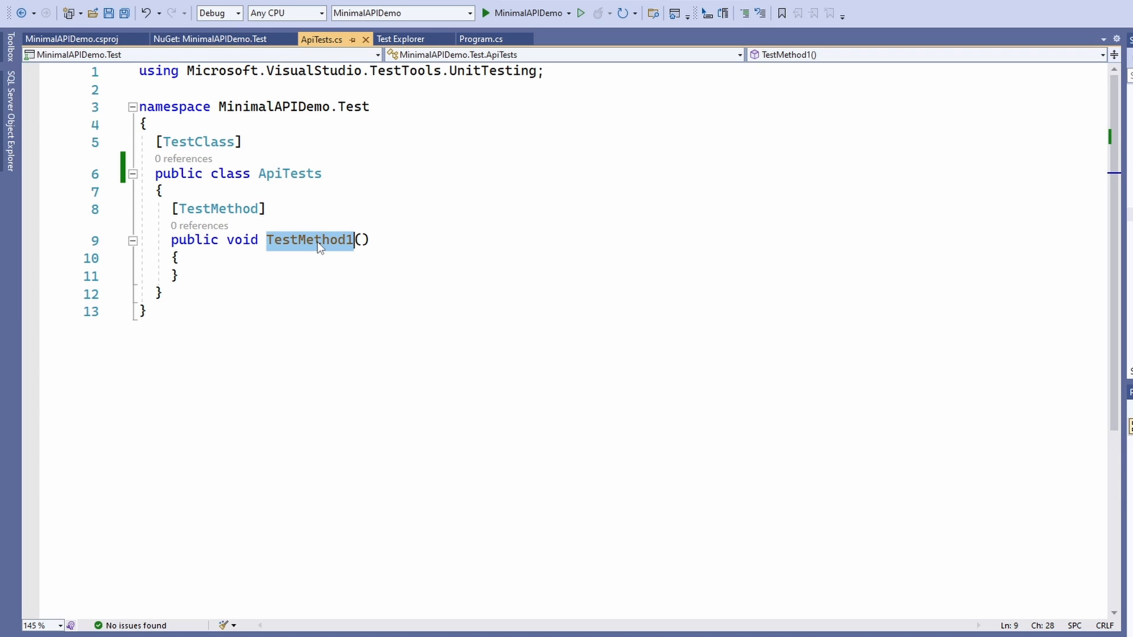
{"action": "type", "text": "Defau"}
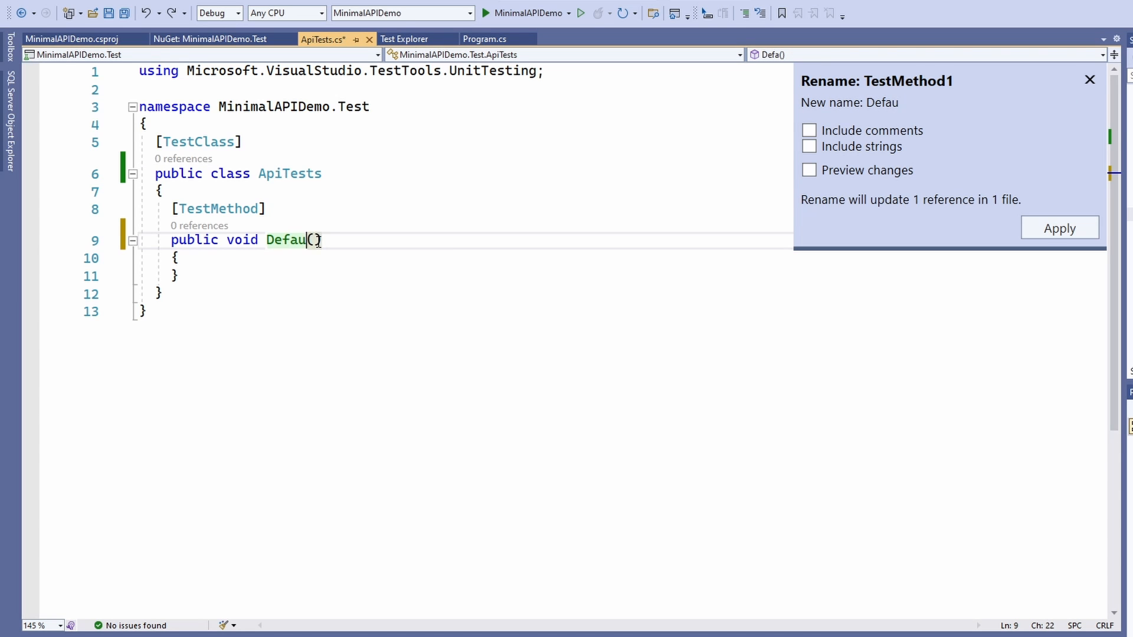
{"action": "type", "text": "ltRoute_ReturnsHelloWorld"}
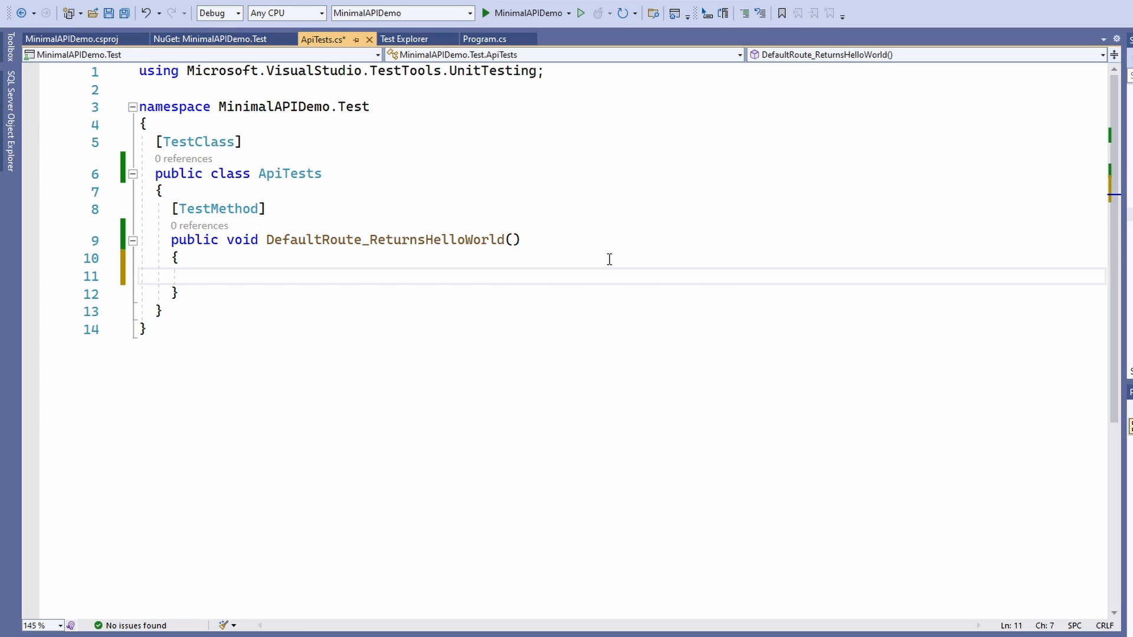
Declare var webAppFactory = new WebApplicationFactory<Program>() with the Mvc.Testing using added
{"action": "type", "text": "var webAppFactory = new W"}
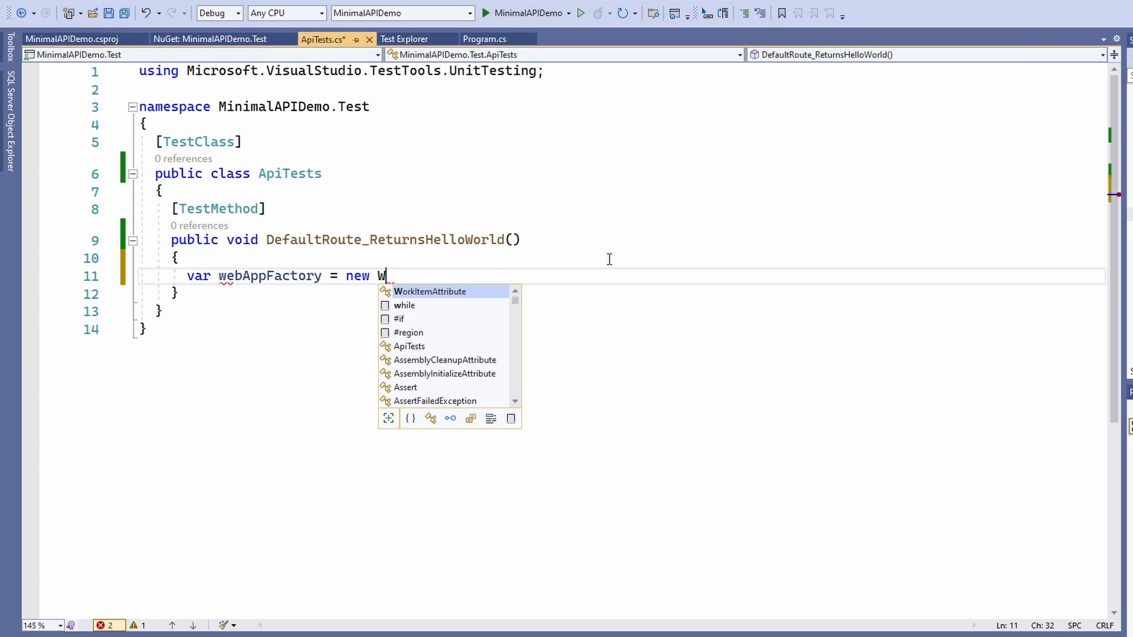
{"action": "type", "text": "ebApplicationFac"}
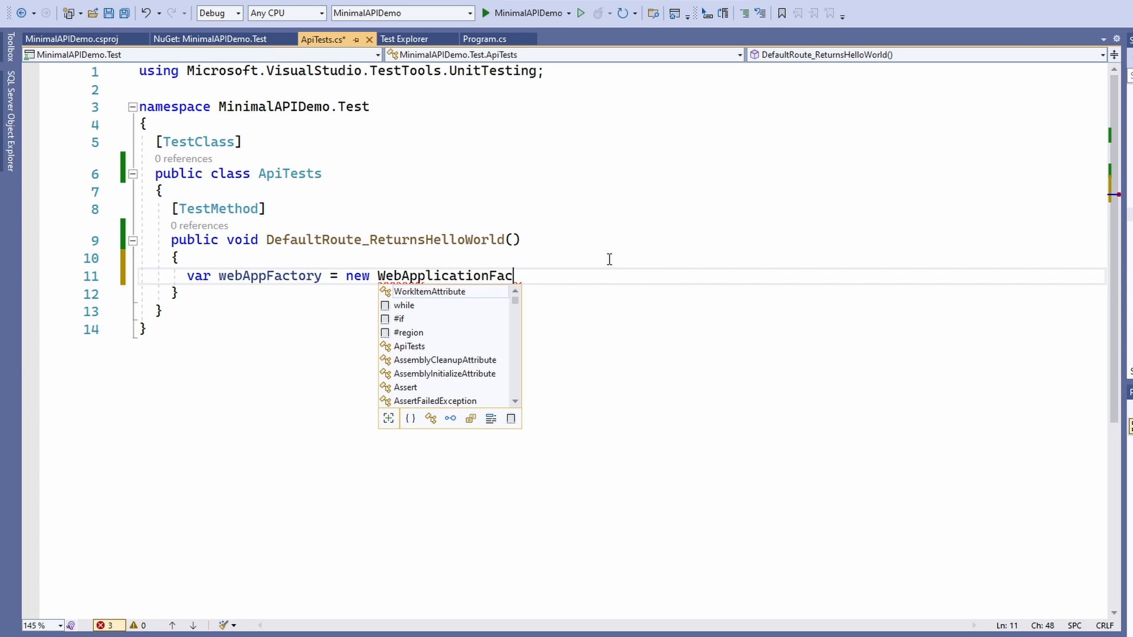
{"action": "type", "text": "tory<Program>("}
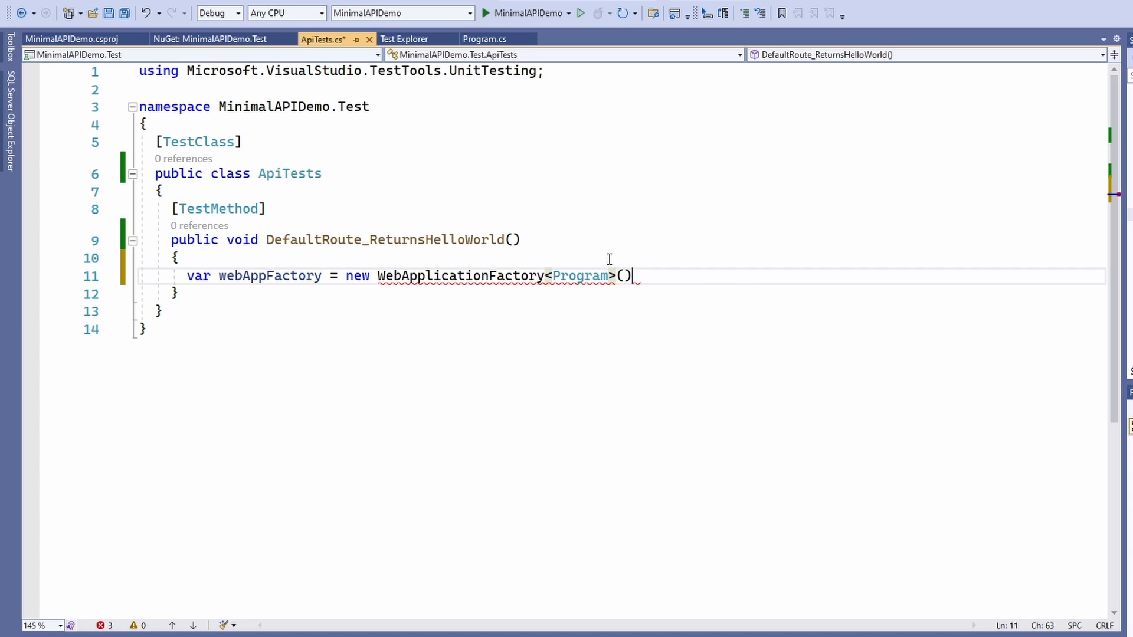
{"action": "type", "text": ";"}
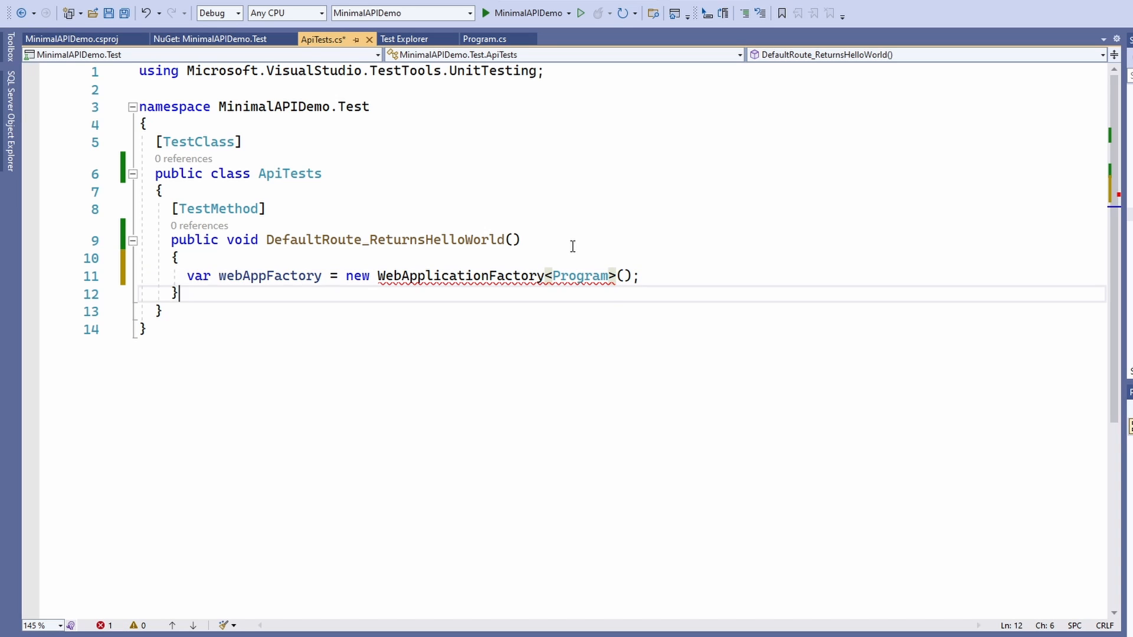
{"action": "type", "text": "using Microsoft.AspNetCore.Mvc.Testing;"}
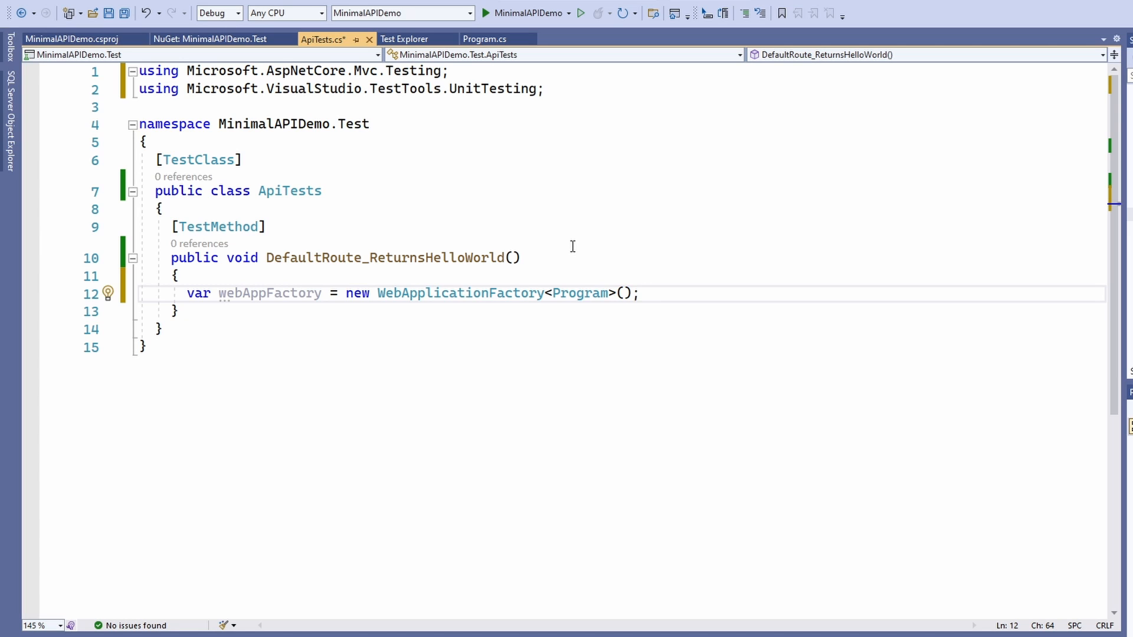
{"action": "left_click", "coordinate": [638, 293]}
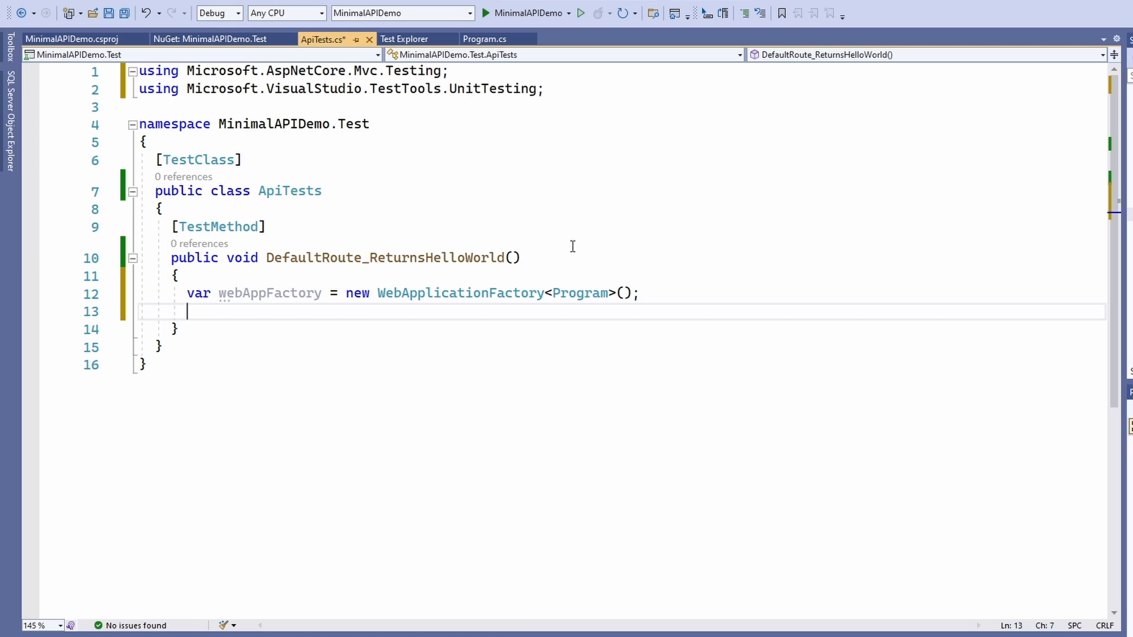
Create httpClient from webAppFactory.CreateDefaultClient()
{"action": "type", "text": "var httpClien"}
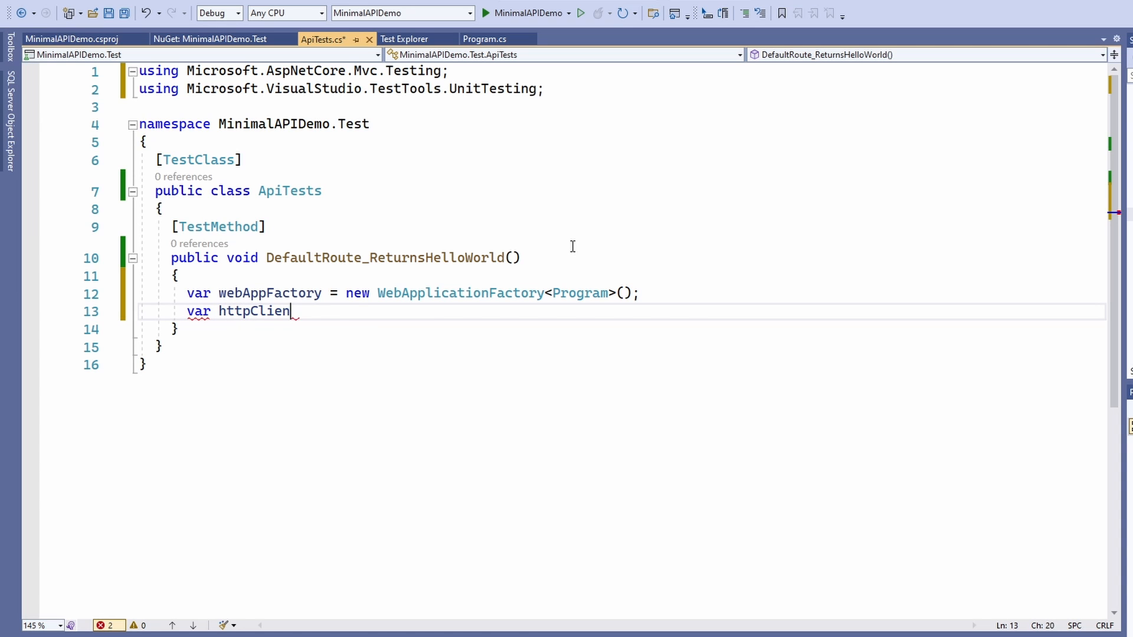
{"action": "type", "text": "= webAppFactory.CreateDefaultClient();"}
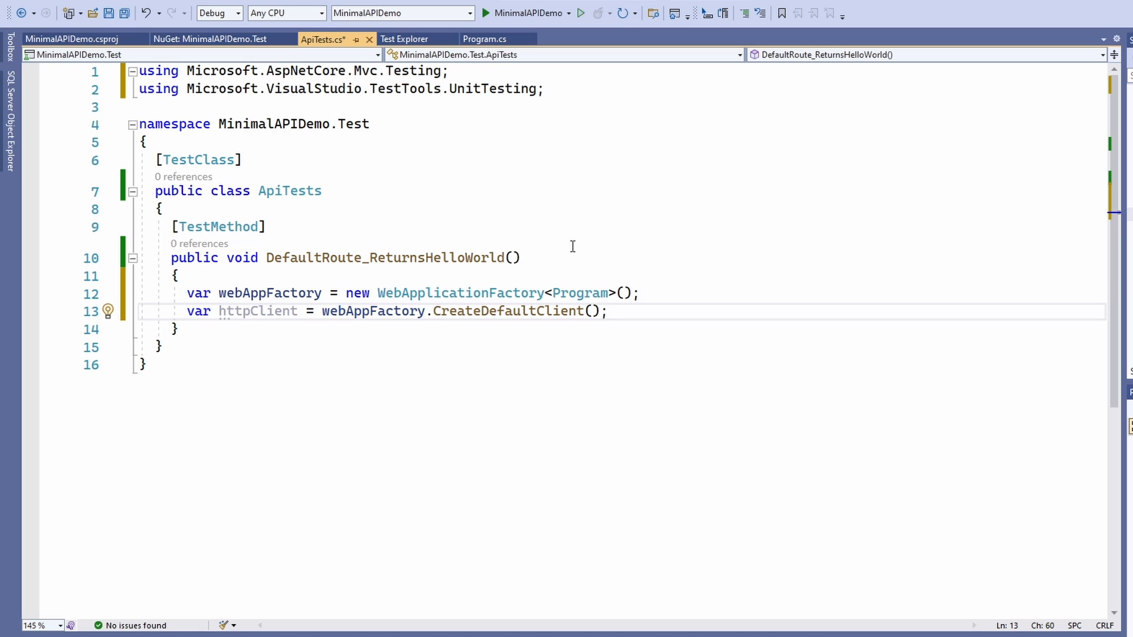
{"action": "key", "text": "Enter"}
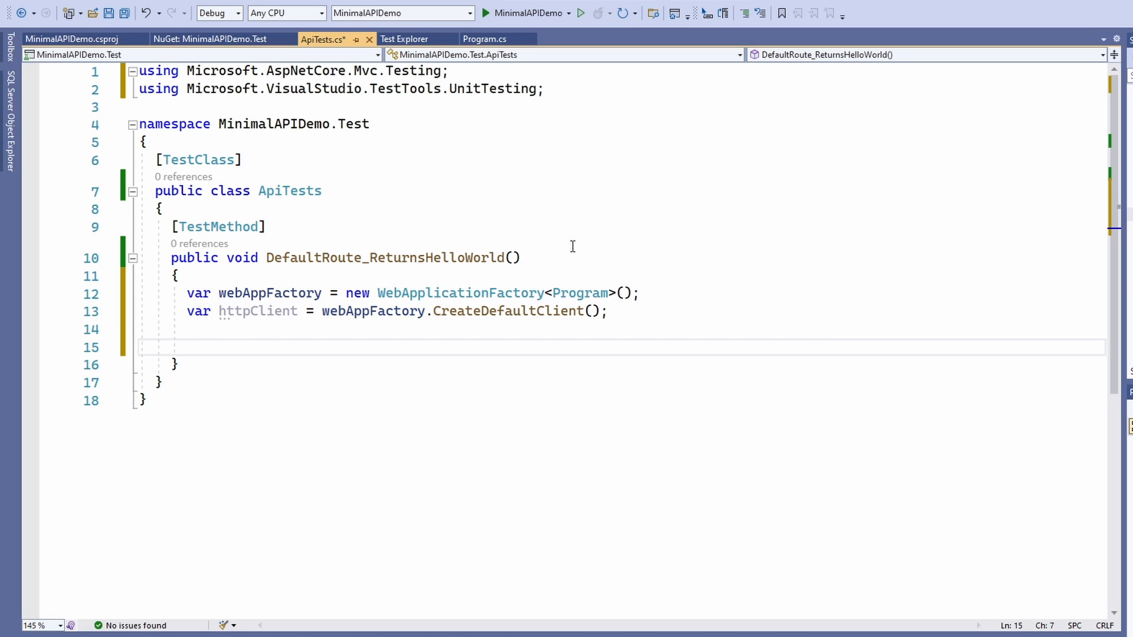
Await httpClient.GetAsync("") into response, making the test async
{"action": "type", "text": "var"}
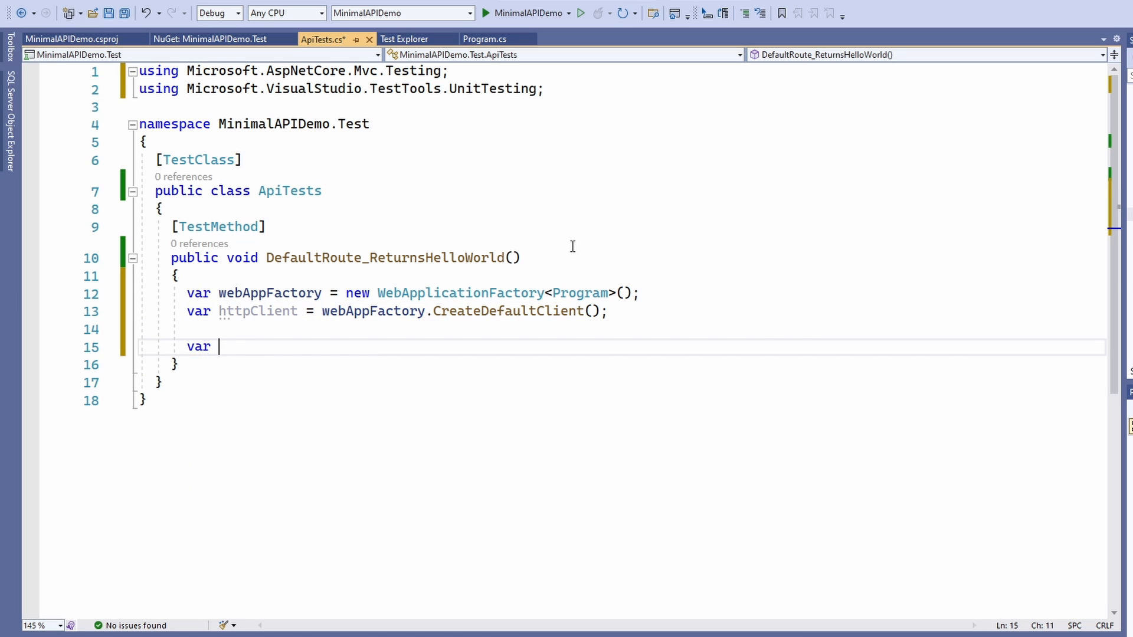
{"action": "type", "text": "response"}
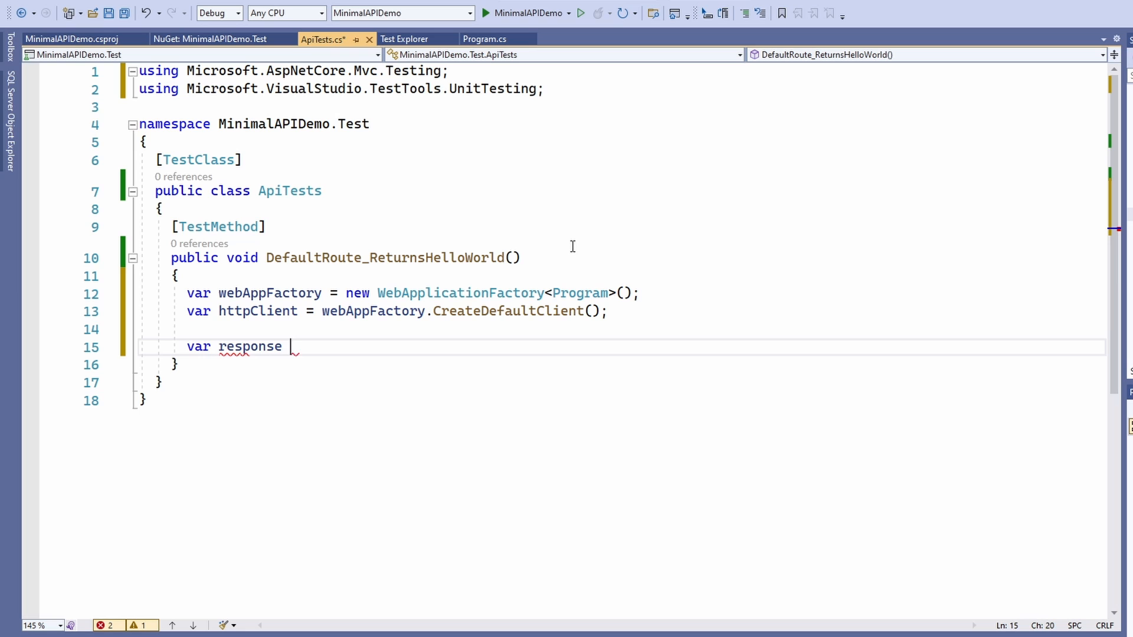
{"action": "type", "text": "= await"}
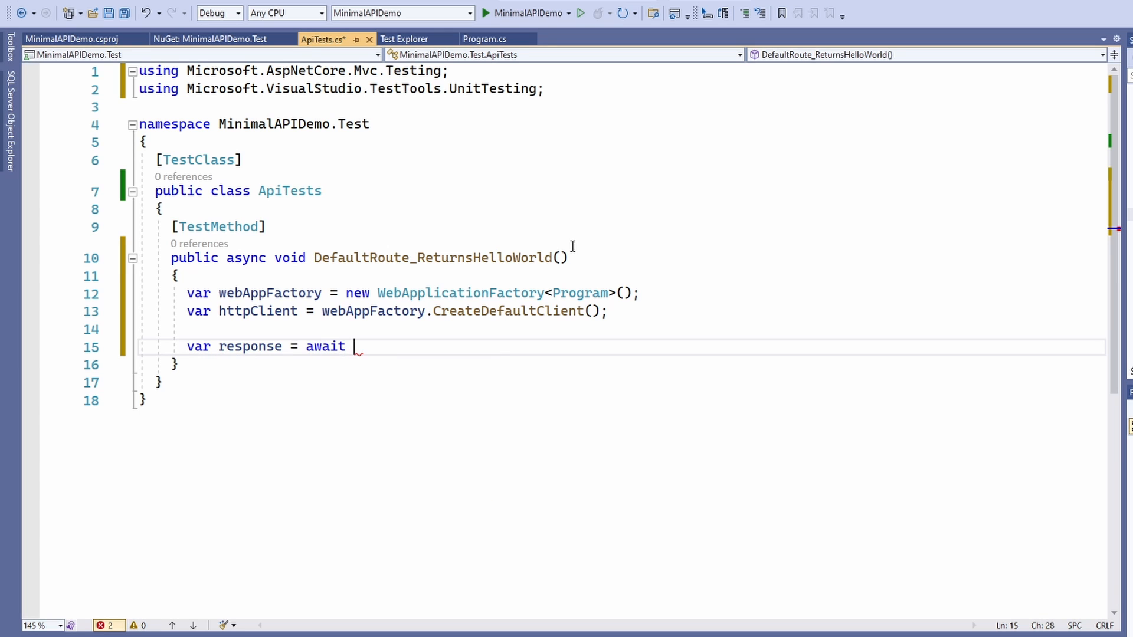
{"action": "type", "text": "httpClient.GetAsync(\"\");"}
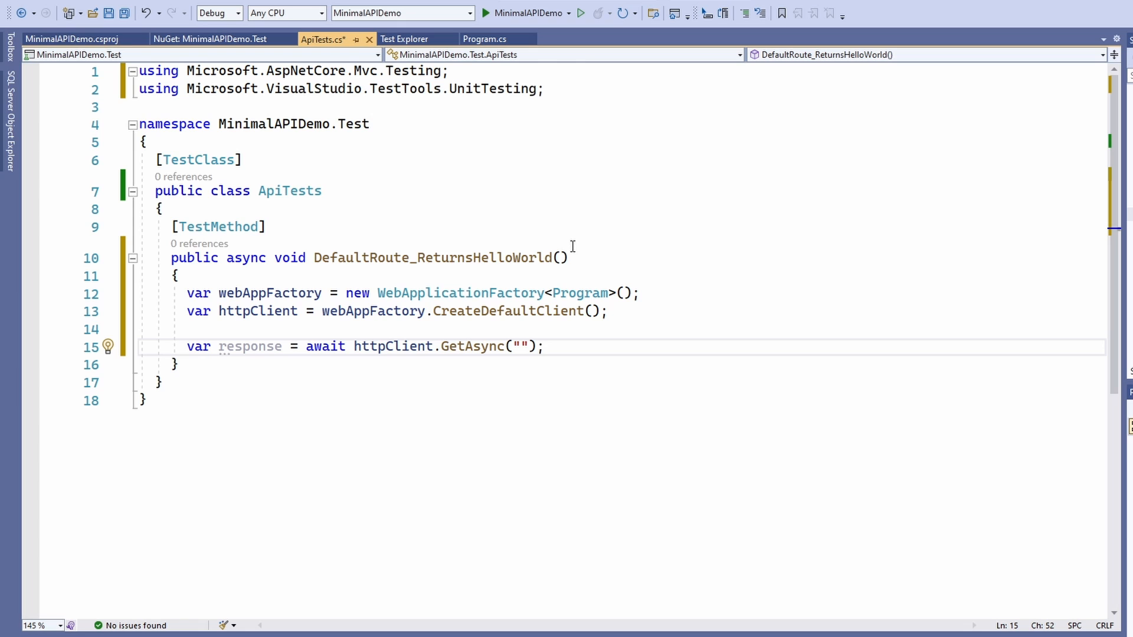
{"action": "mouse_move", "coordinate": [293, 257]}
{"action": "type", "text": "Task"}
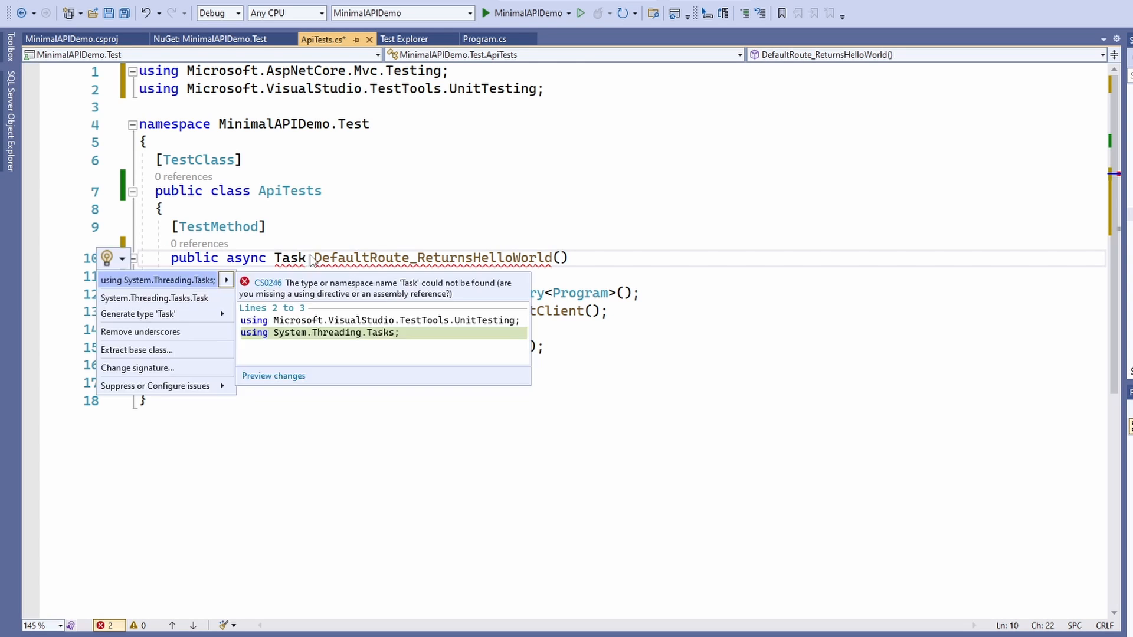
Import System.Threading.Tasks and read the response content into stringResult via ReadAsStringAsync
{"action": "left_click", "coordinate": [157, 280]}
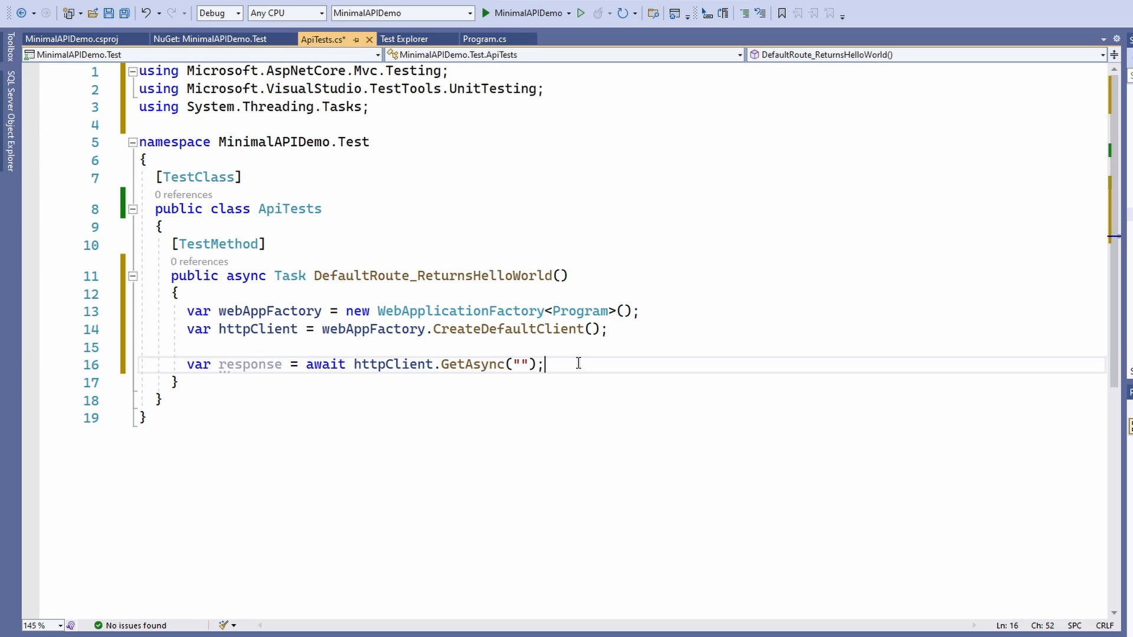
{"action": "type", "text": "var"}
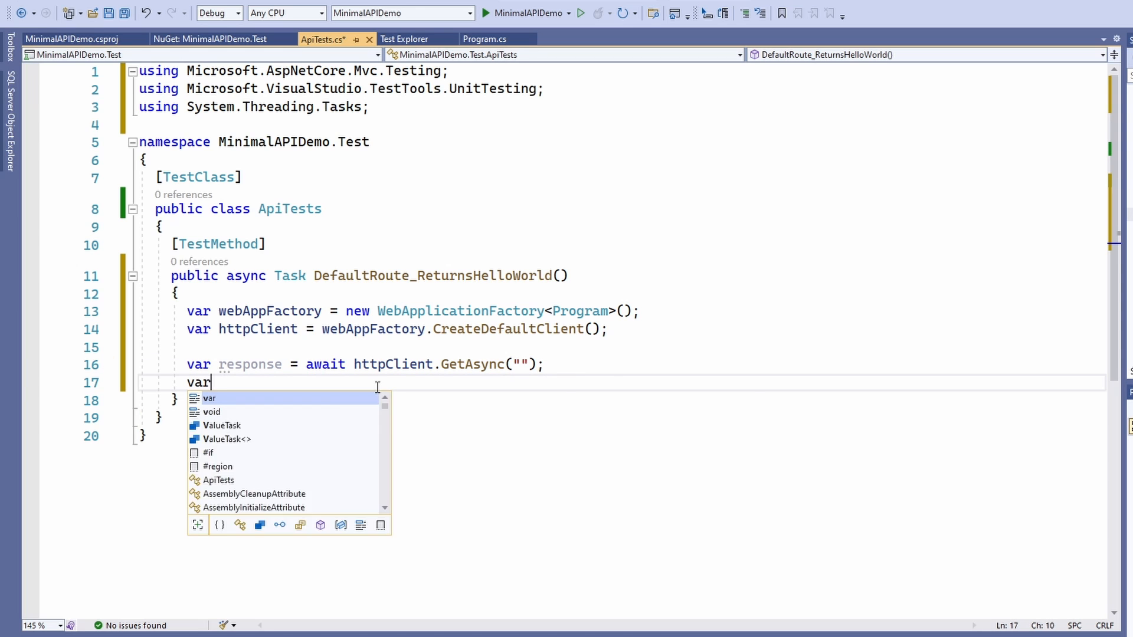
{"action": "type", "text": "stringR"}
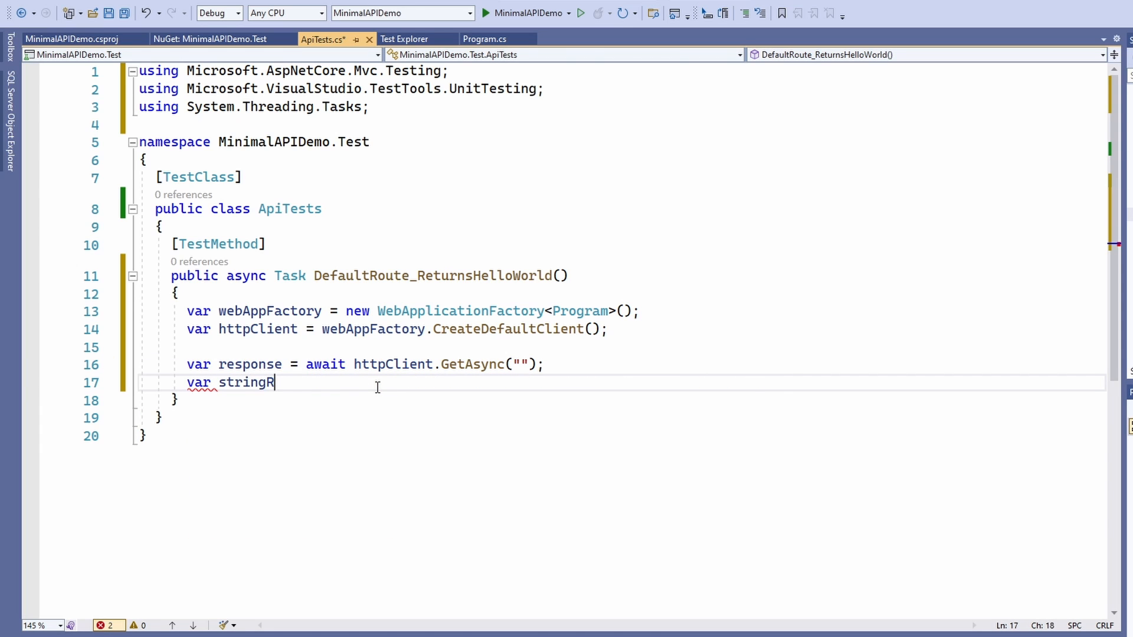
{"action": "type", "text": "esult = await"}
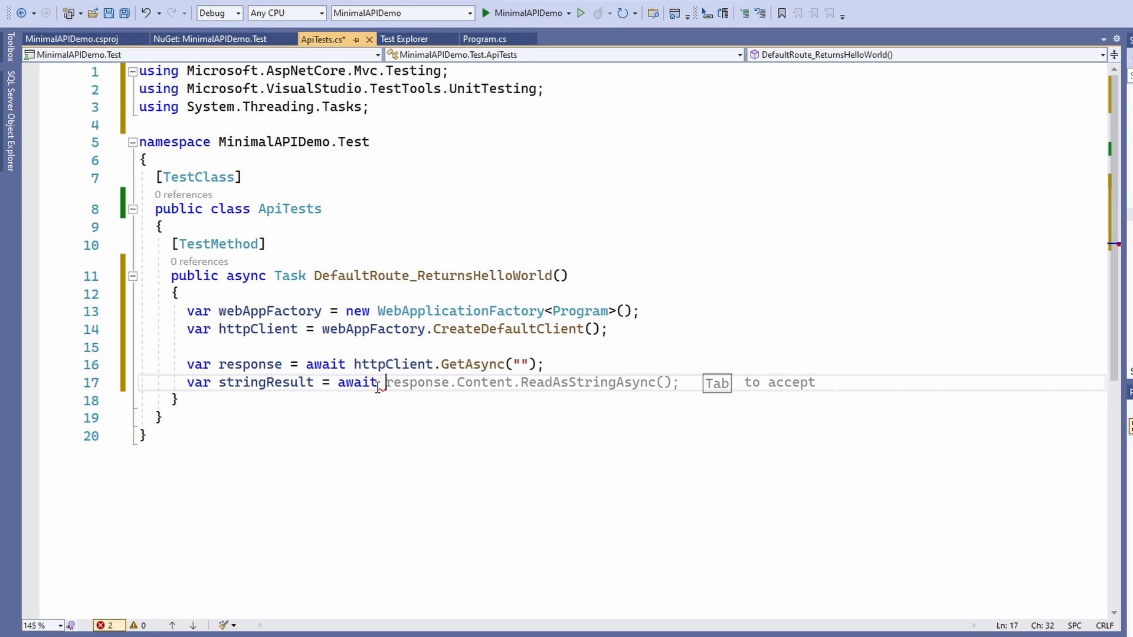
{"action": "key", "text": "Tab"}
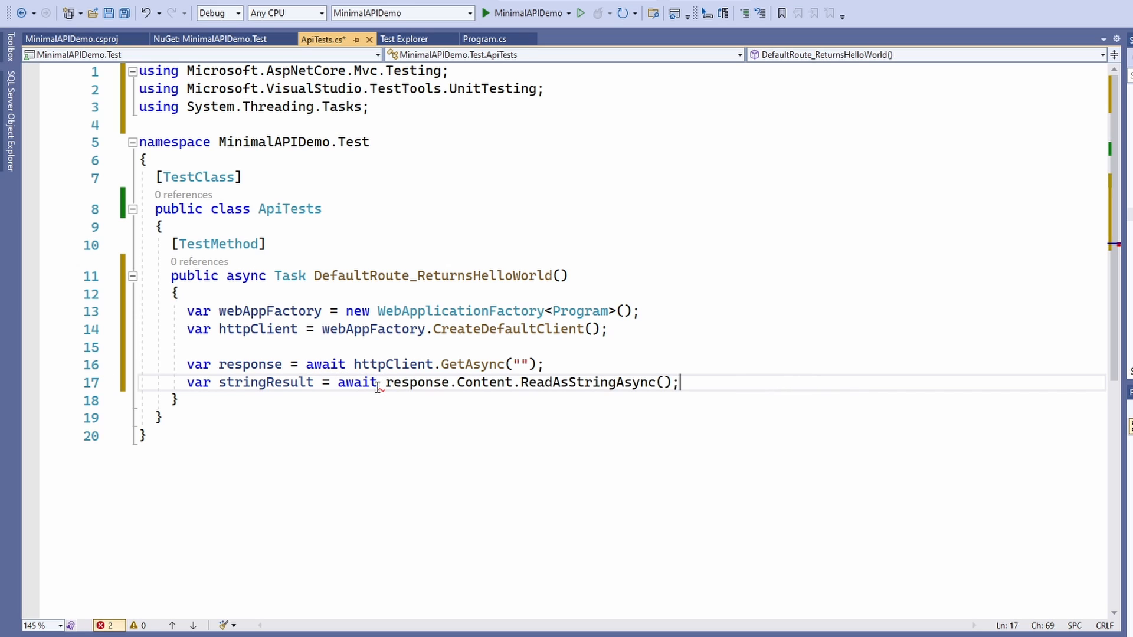
Assert.AreEqual("Hello World!", stringResult) and save the file
{"action": "key", "text": "enter"}
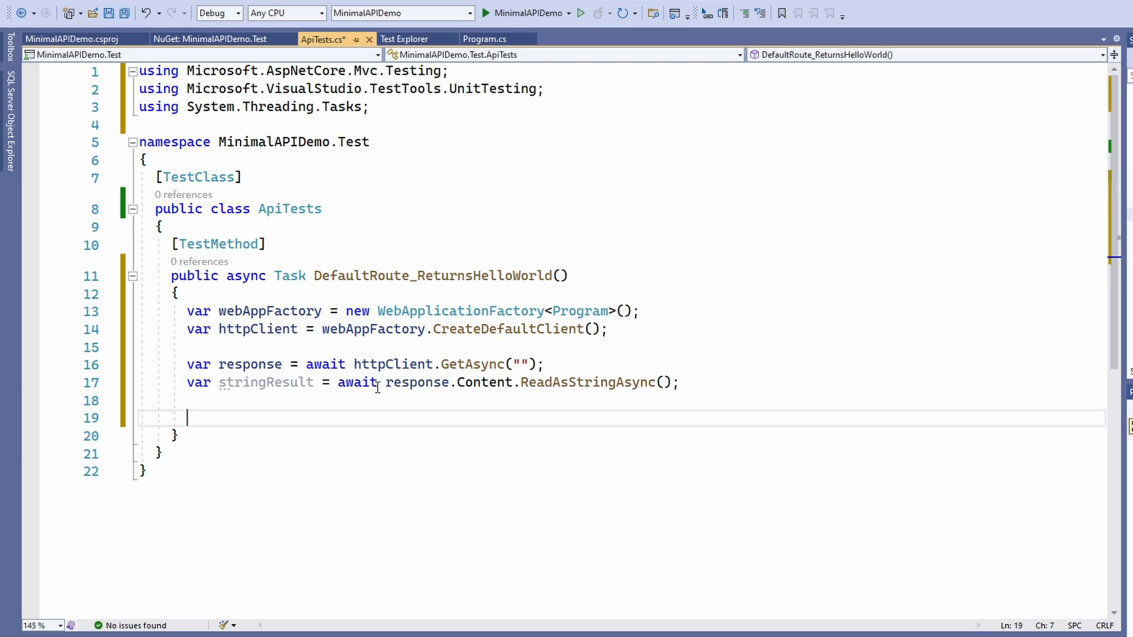
{"action": "type", "text": "A"}
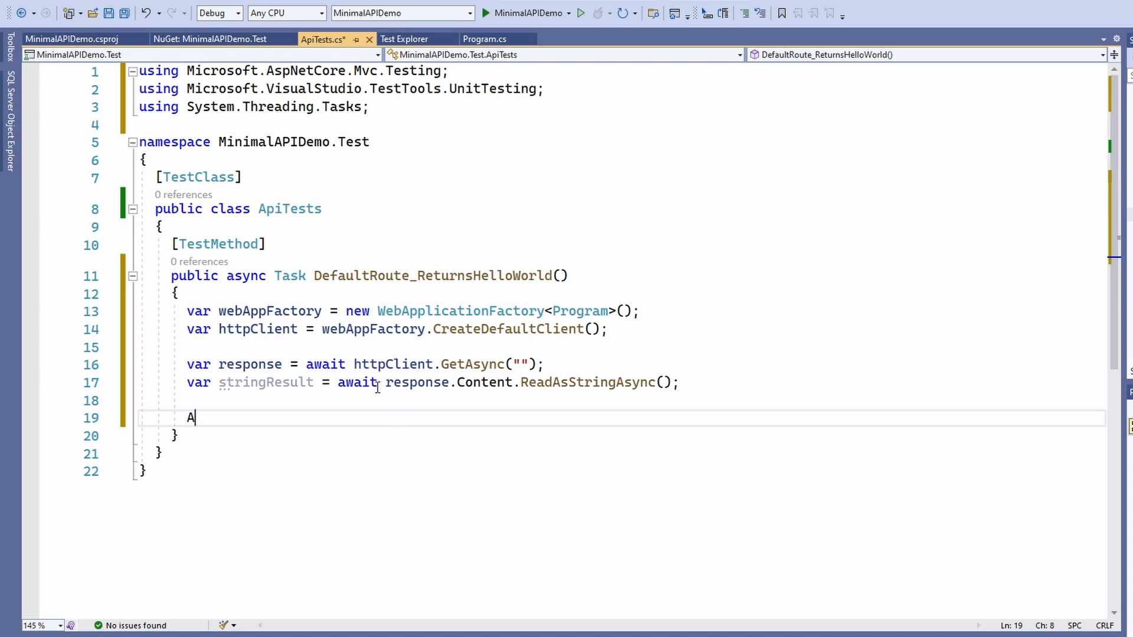
{"action": "type", "text": "ssert.AreEqual(\""}
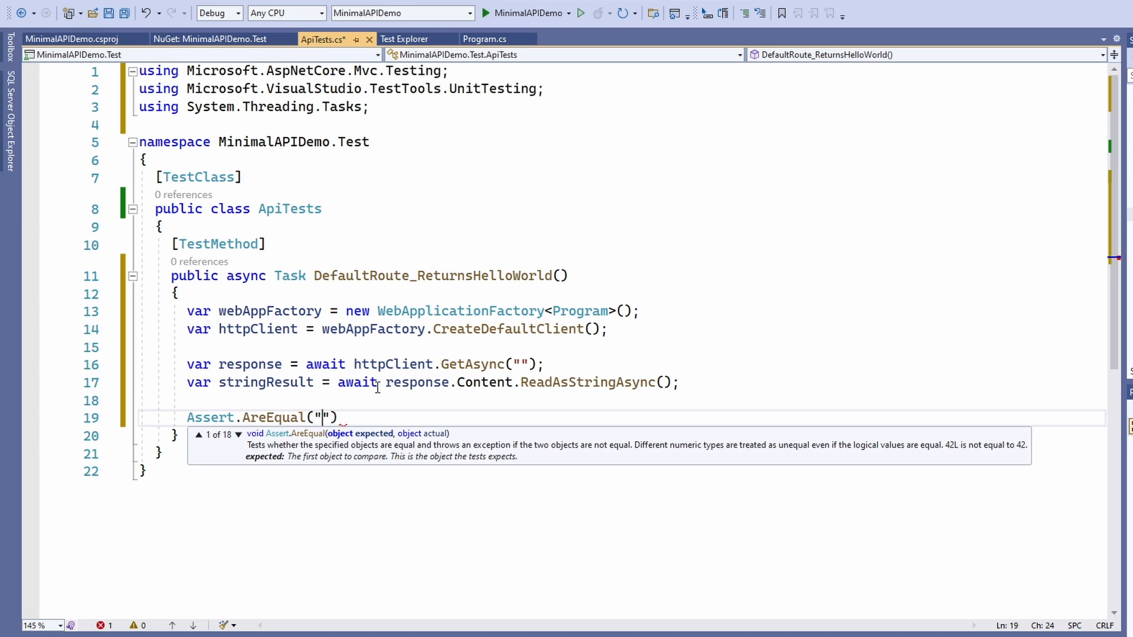
{"action": "type", "text": "Hello W"}
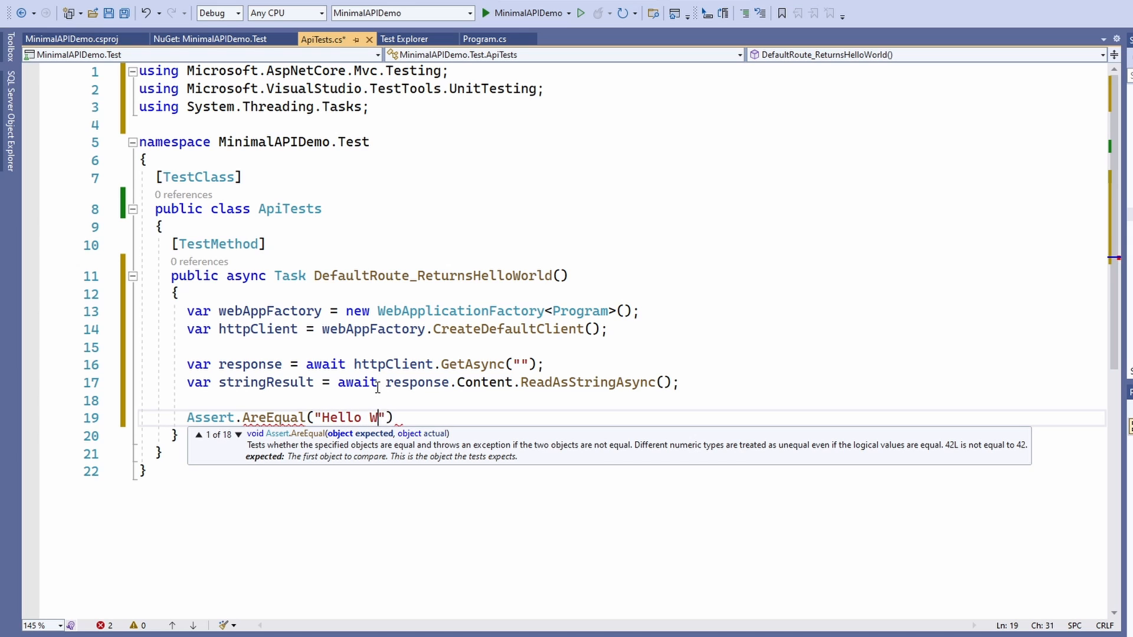
{"action": "type", "text": "orld!"}
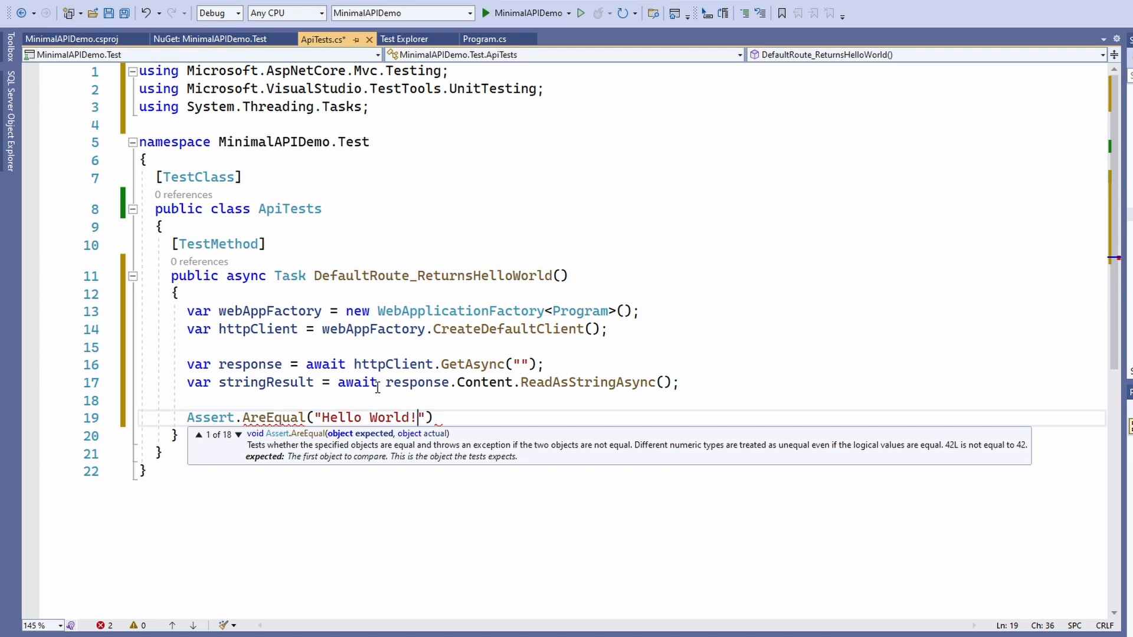
{"action": "type", "text": ", stringResult"}
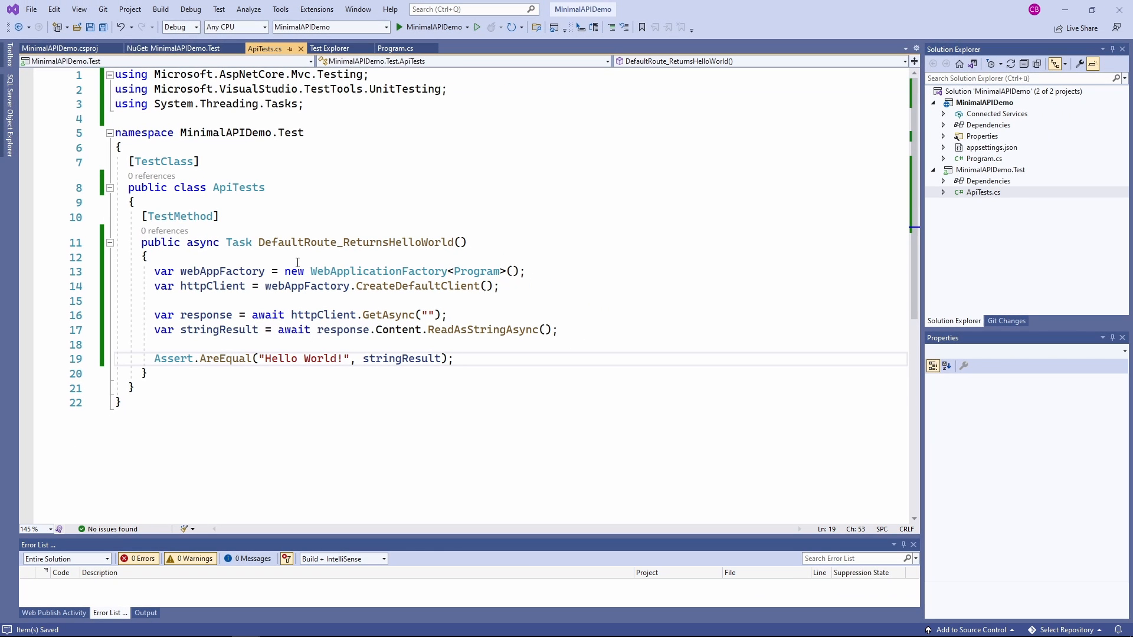
Run all tests in Test Explorer and expand the tree to see DefaultRoute_ReturnsHelloWorld passed
{"action": "left_click", "coordinate": [330, 47]}
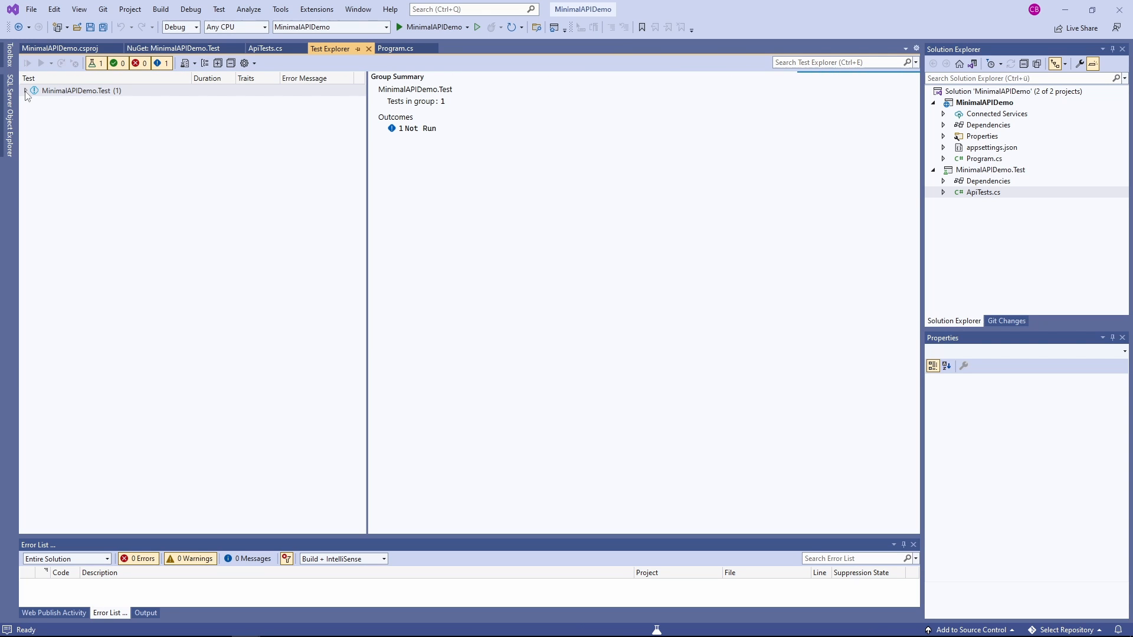
{"action": "left_click", "coordinate": [28, 63]}
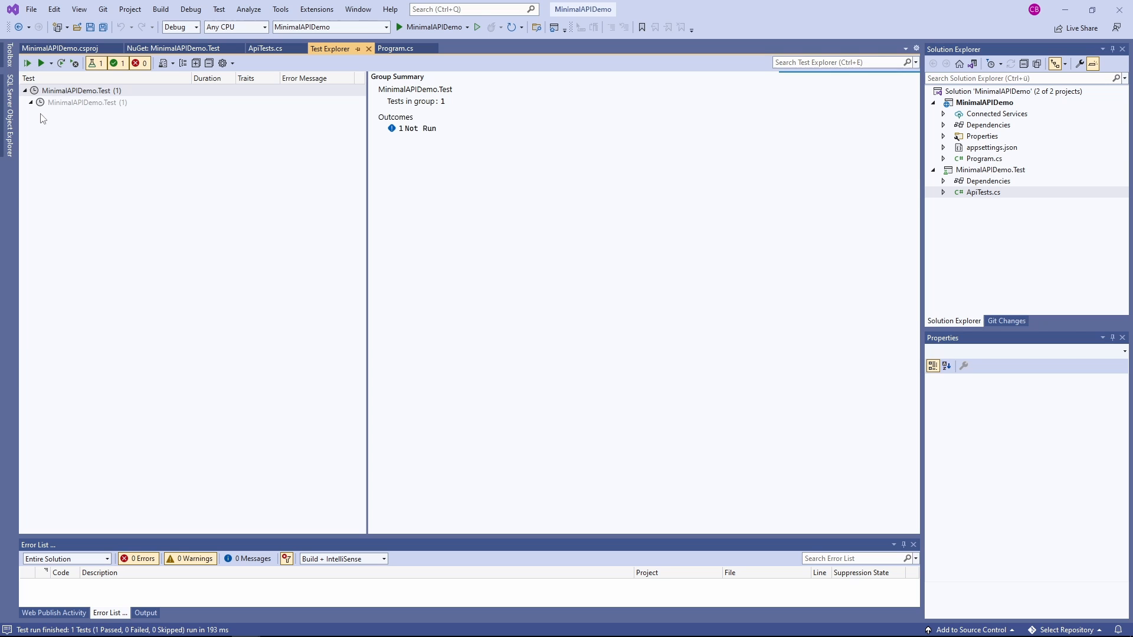
{"action": "left_click", "coordinate": [28, 63]}
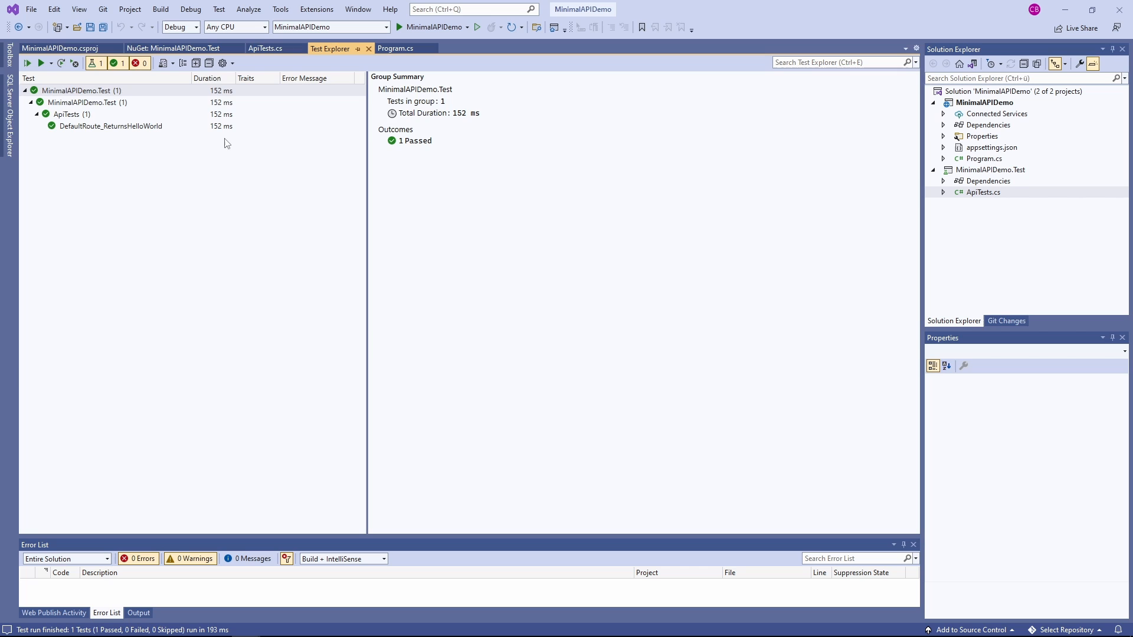
{"action": "left_click", "coordinate": [266, 47]}
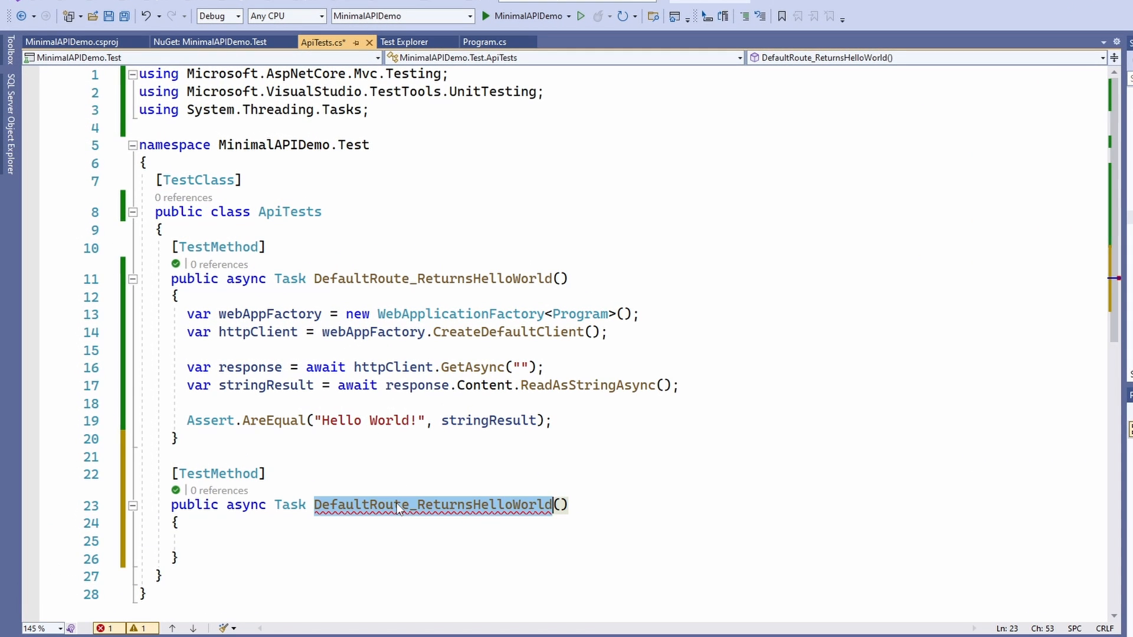
Name the second test Sum_Returns16For10And6, leave an empty body line, and go to the HttpClient line
{"action": "type", "text": "Sum"}
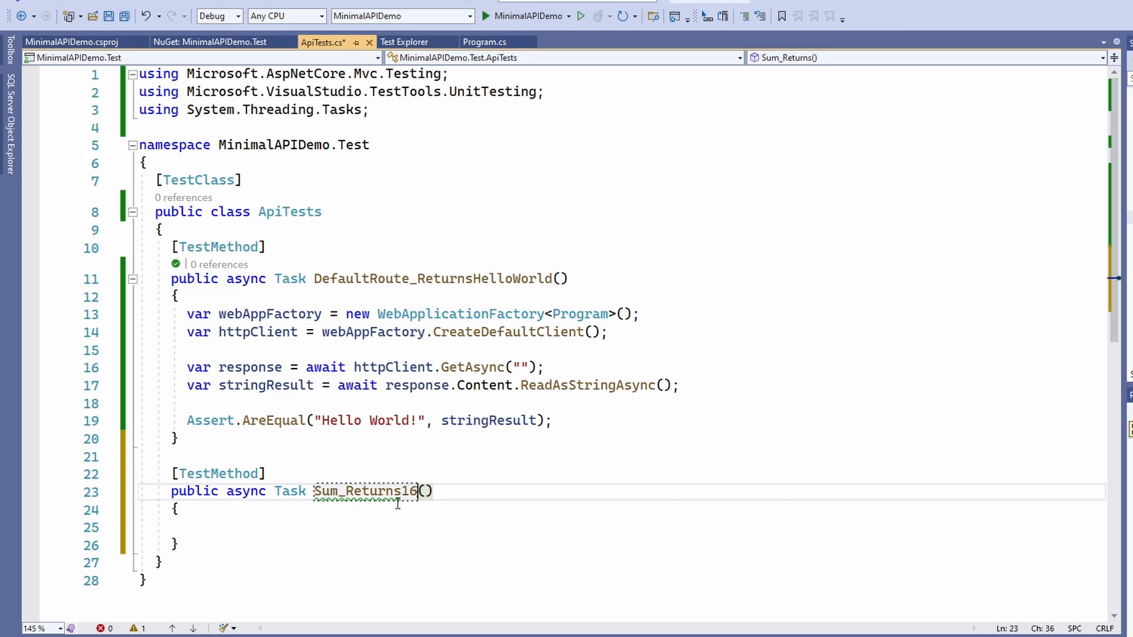
{"action": "type", "text": "For10And6"}
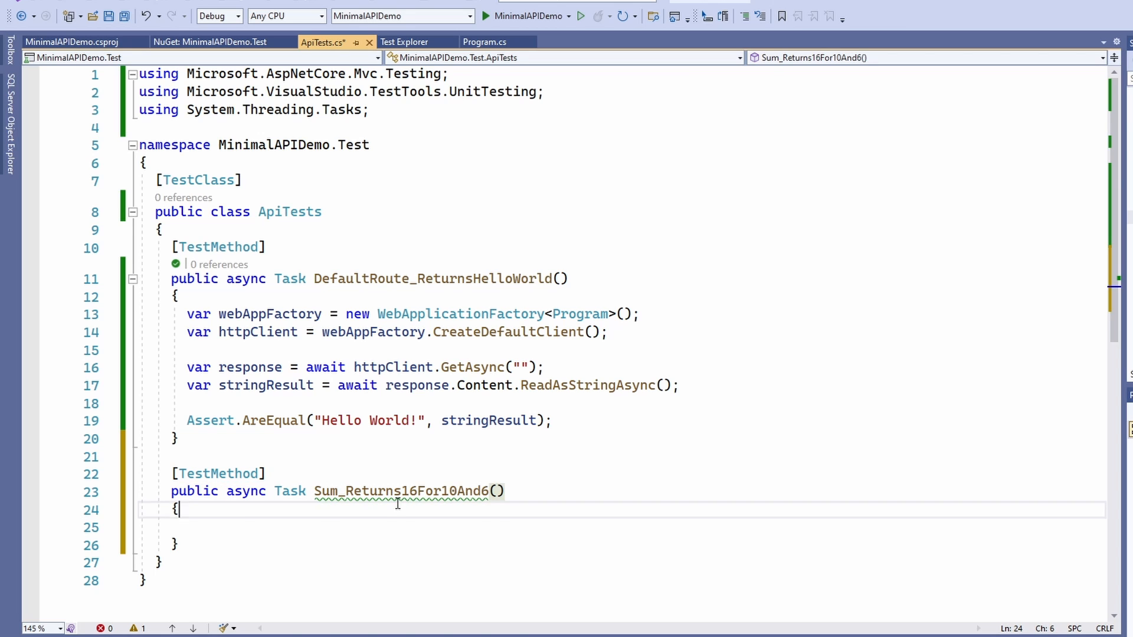
{"action": "key", "text": "Return"}
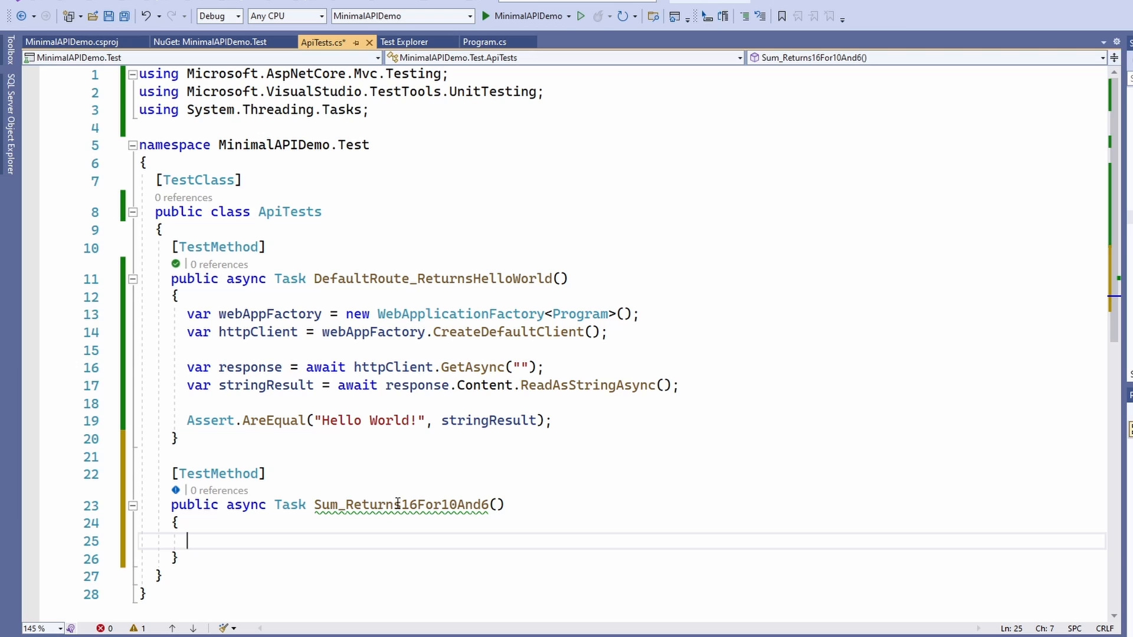
{"action": "mouse_move", "coordinate": [652, 401]}
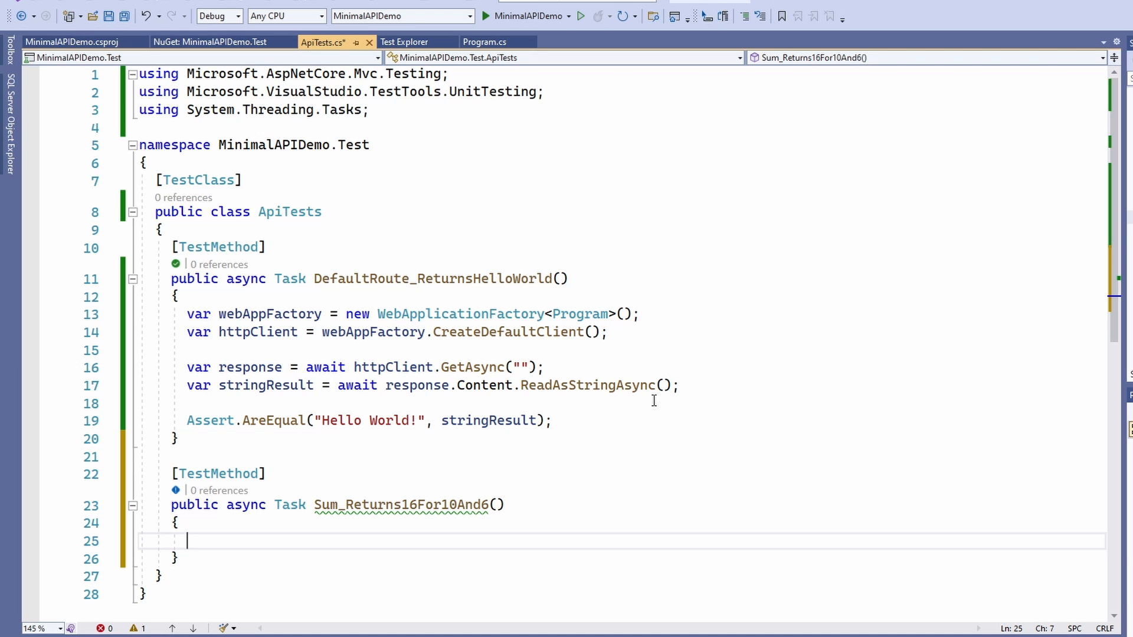
{"action": "mouse_move", "coordinate": [748, 344]}
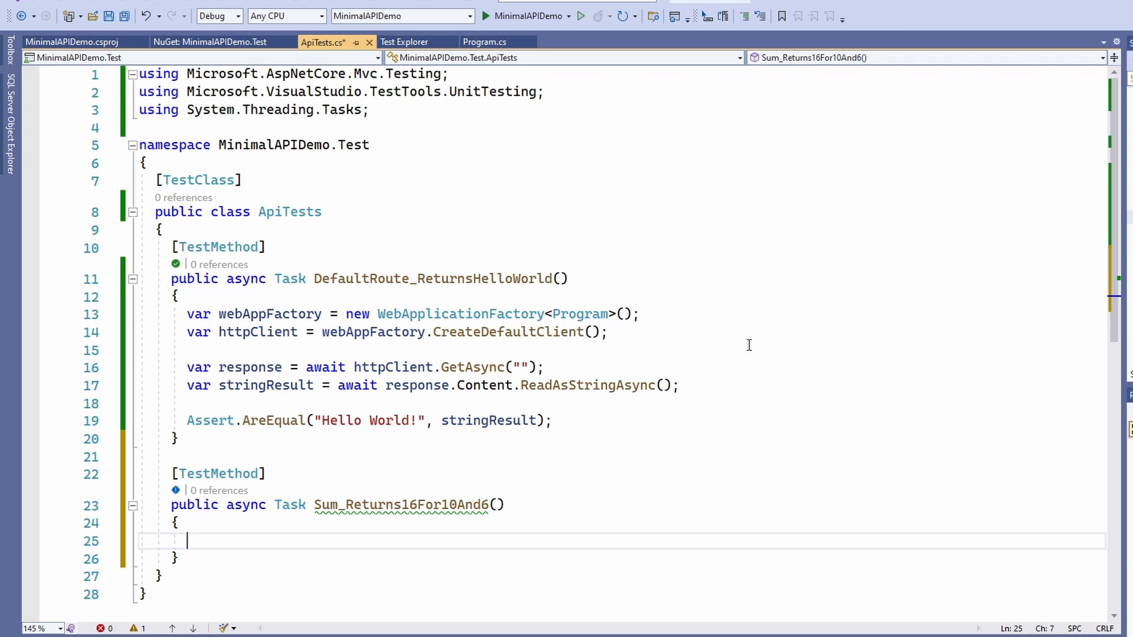
{"action": "mouse_move", "coordinate": [749, 333]}
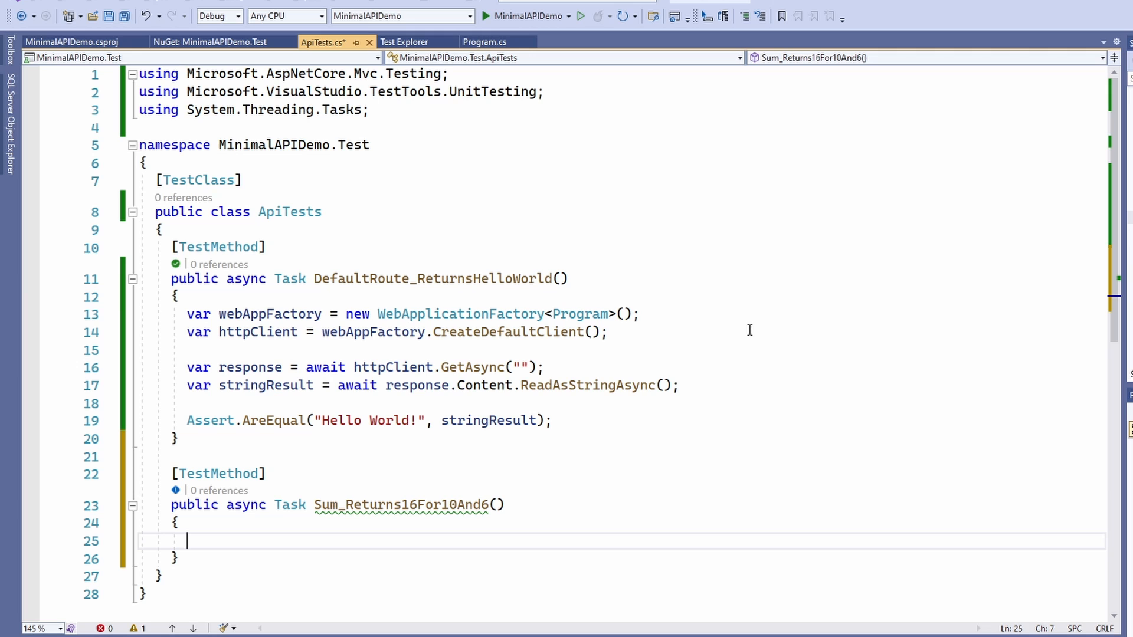
{"action": "left_click", "coordinate": [605, 331]}
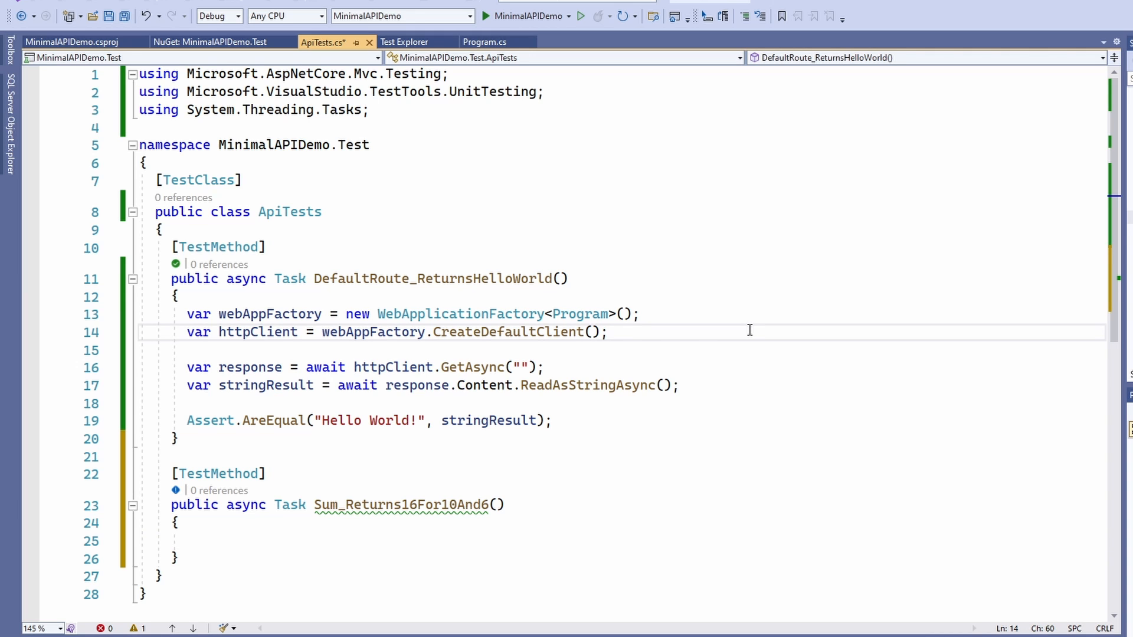
Move factory and client creation into an ApiTests() constructor assigning a generated private _httpClient field
{"action": "left_click", "coordinate": [163, 230]}
{"action": "type", "text": "public ApiTests()"}
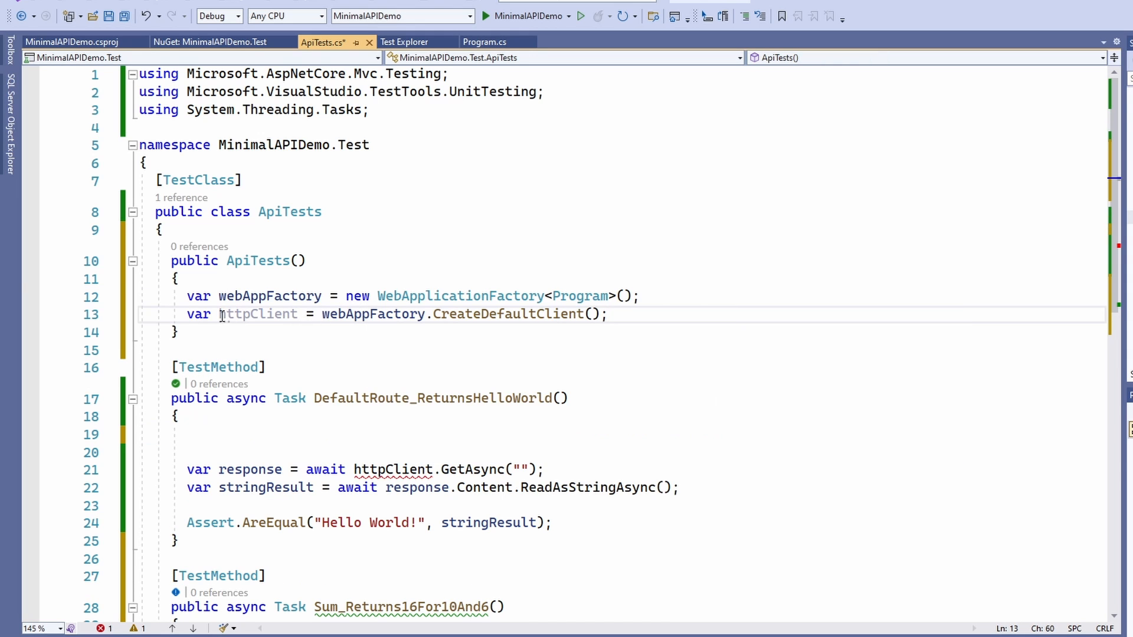
{"action": "double_click", "coordinate": [259, 314]}
{"action": "type", "text": "_"}
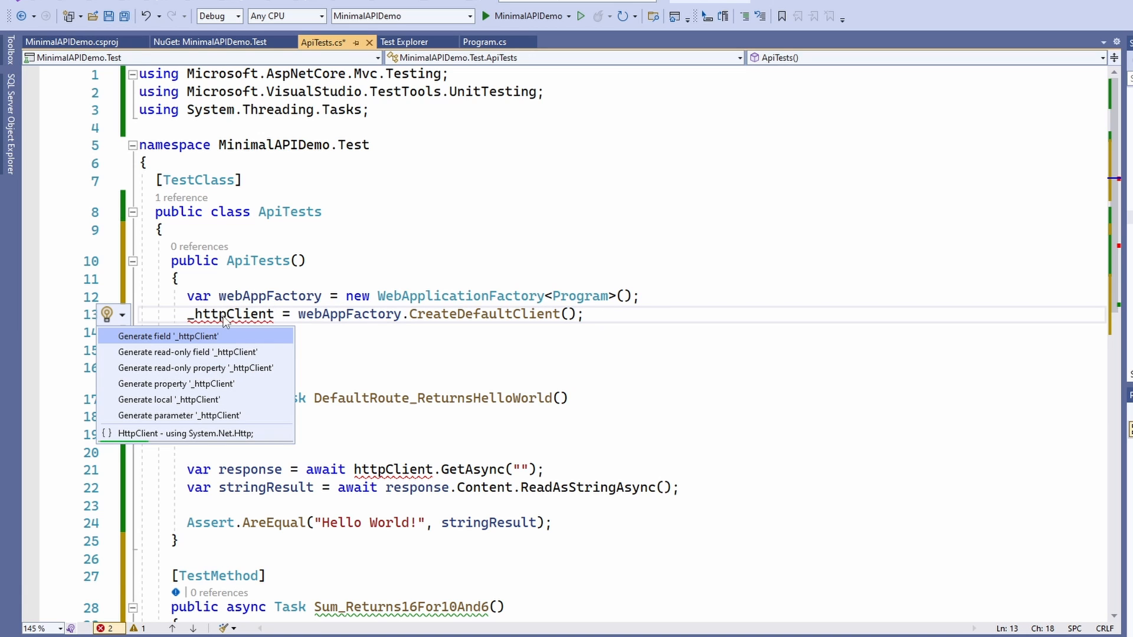
{"action": "left_click", "coordinate": [167, 336]}
{"action": "type", "text": "_"}
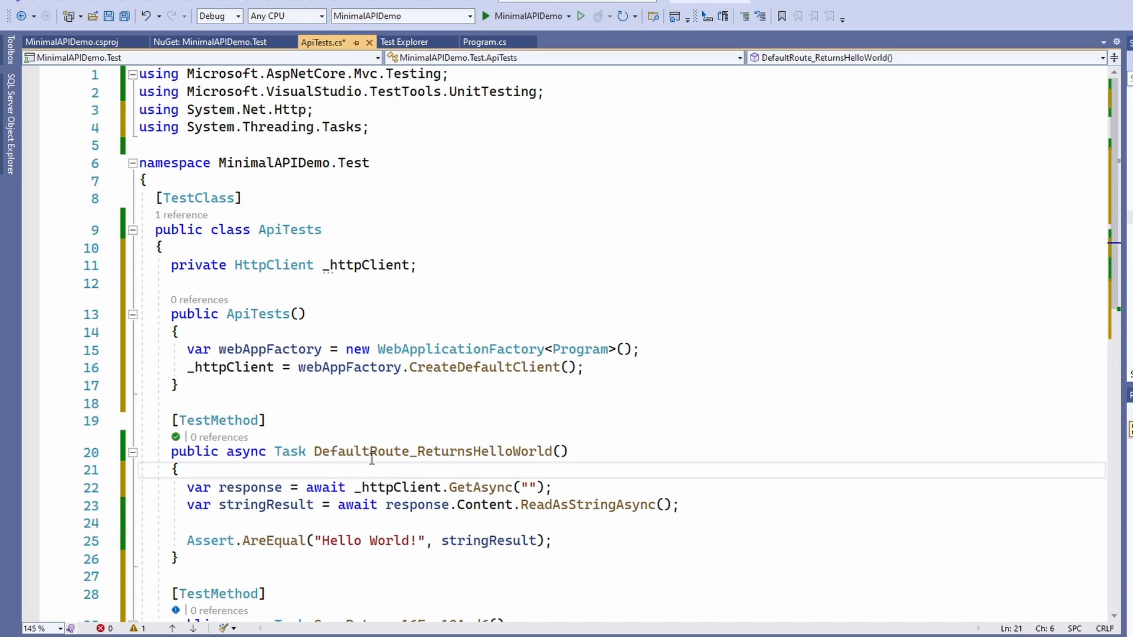
Request /sum?n1=10&n2=6 with await _httpClient.GetAsync into var response
{"action": "scroll", "scroll_direction": "down", "scroll_amount": 3}
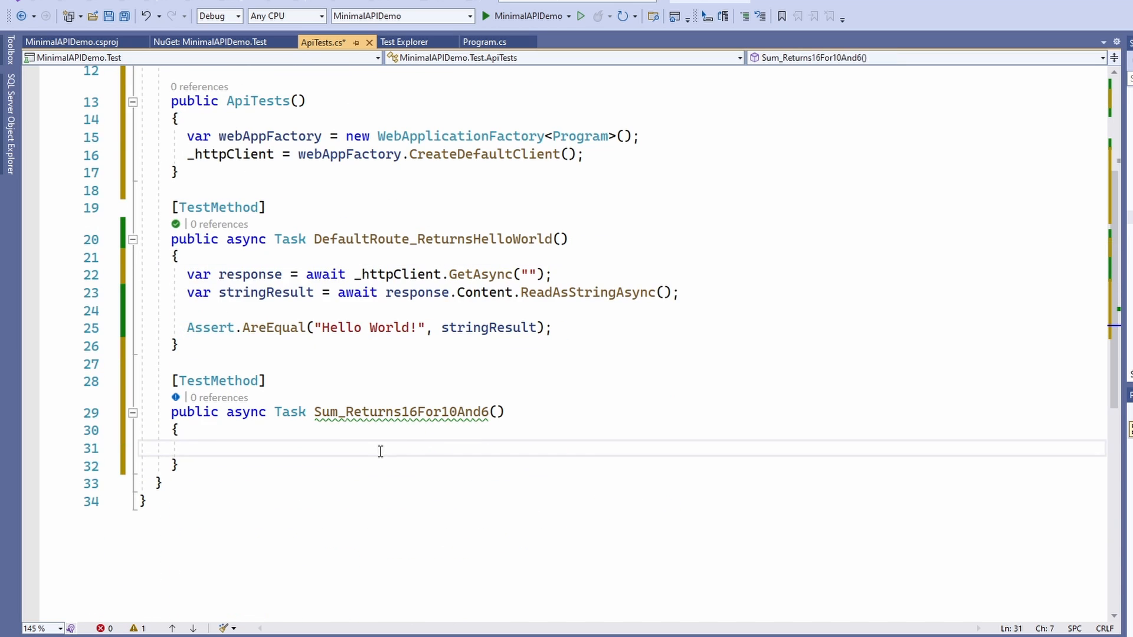
{"action": "type", "text": "var response = a"}
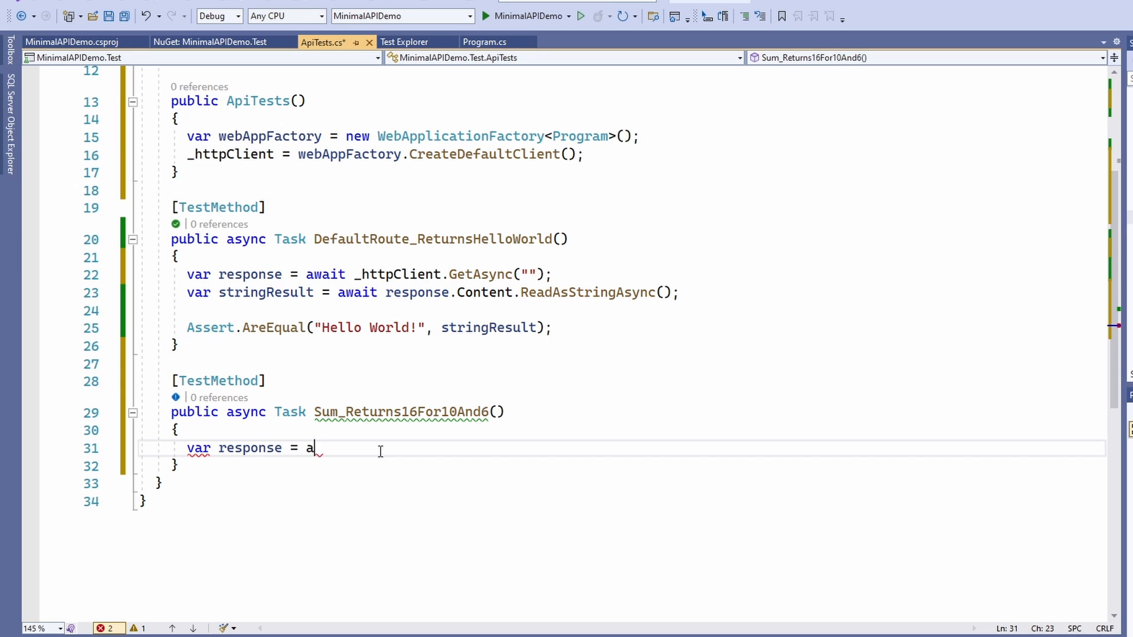
{"action": "type", "text": "wait _httpClient.GetAsync"}
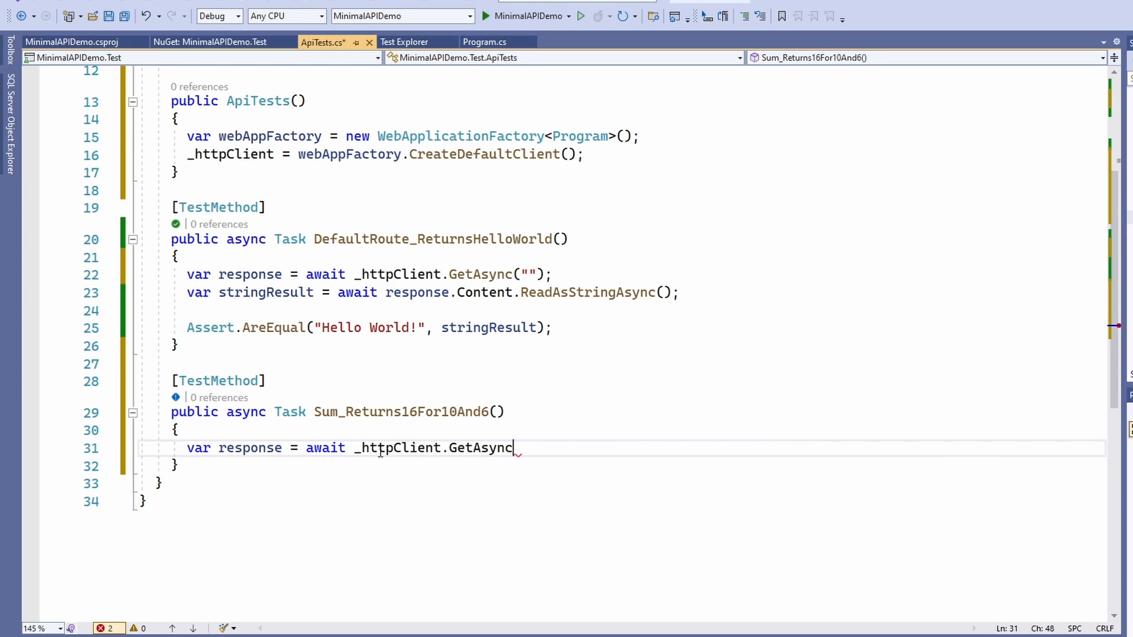
{"action": "type", "text": "(\"/\""}
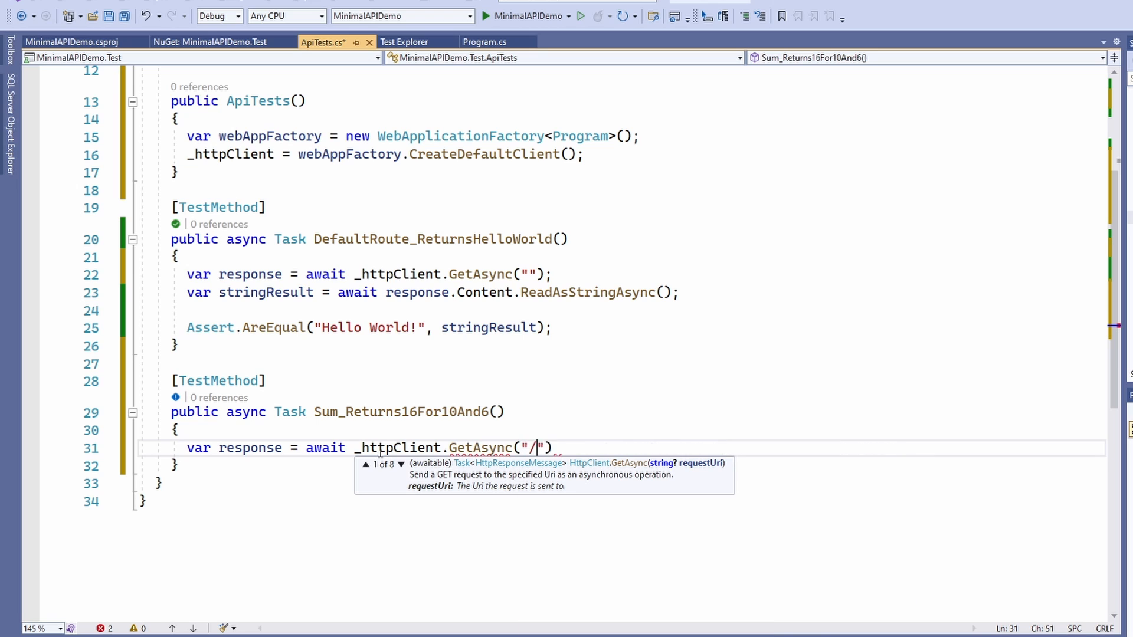
{"action": "type", "text": "sum?n1=10"}
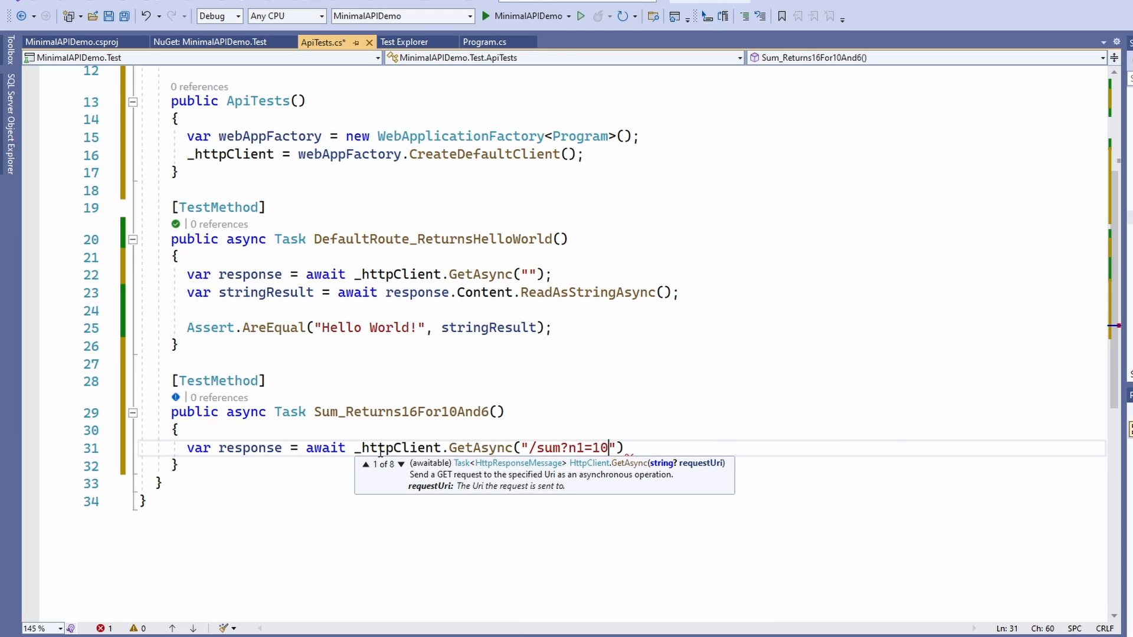
{"action": "type", "text": "&n2="}
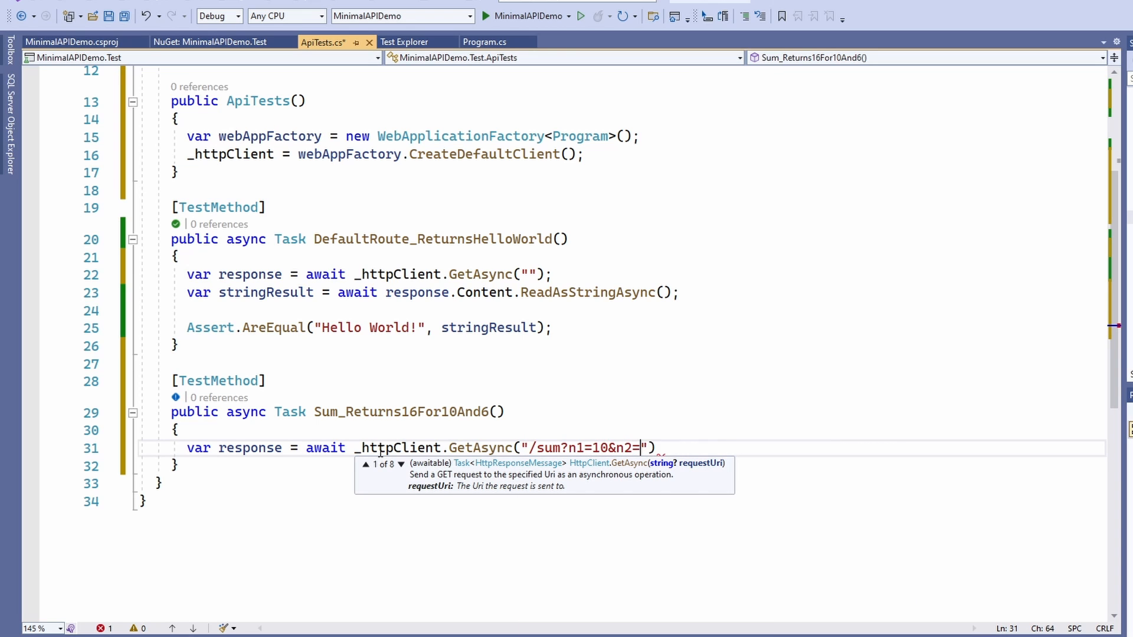
{"action": "type", "text": "6\");"}
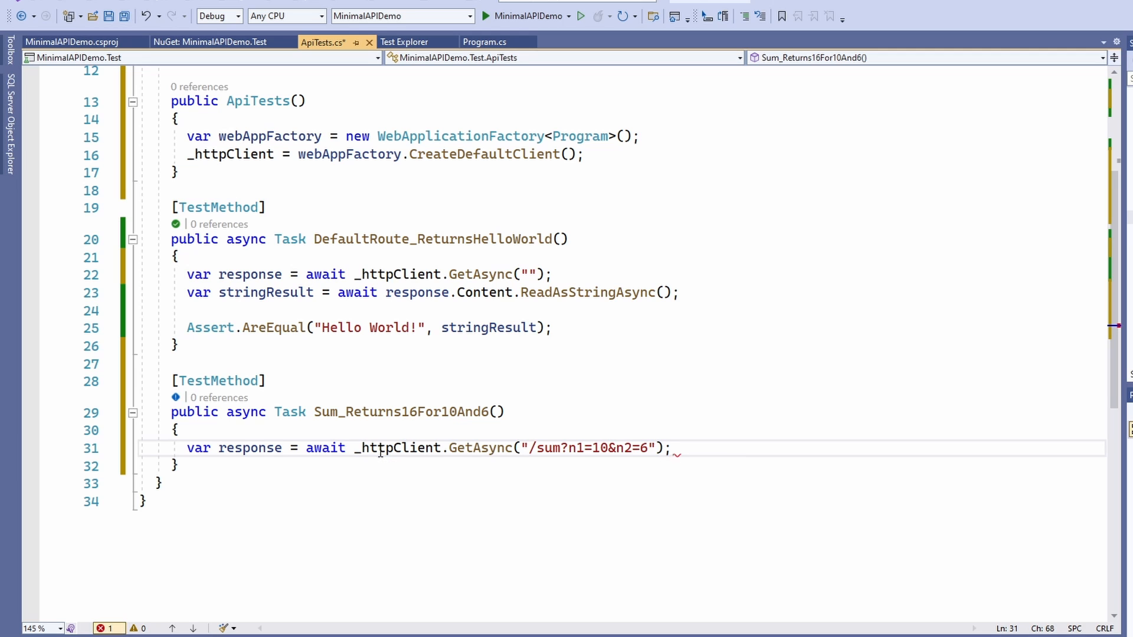
Read the response body into stringResult and int.Parse it into intResult
{"action": "type", "text": "var str"}
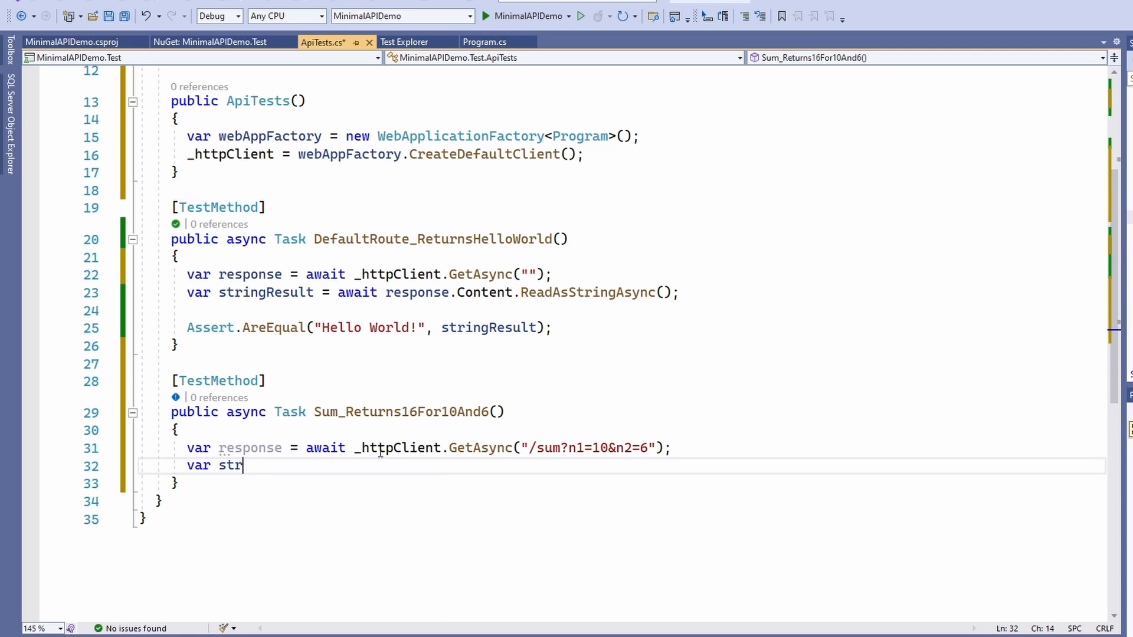
{"action": "type", "text": "ingResult ="}
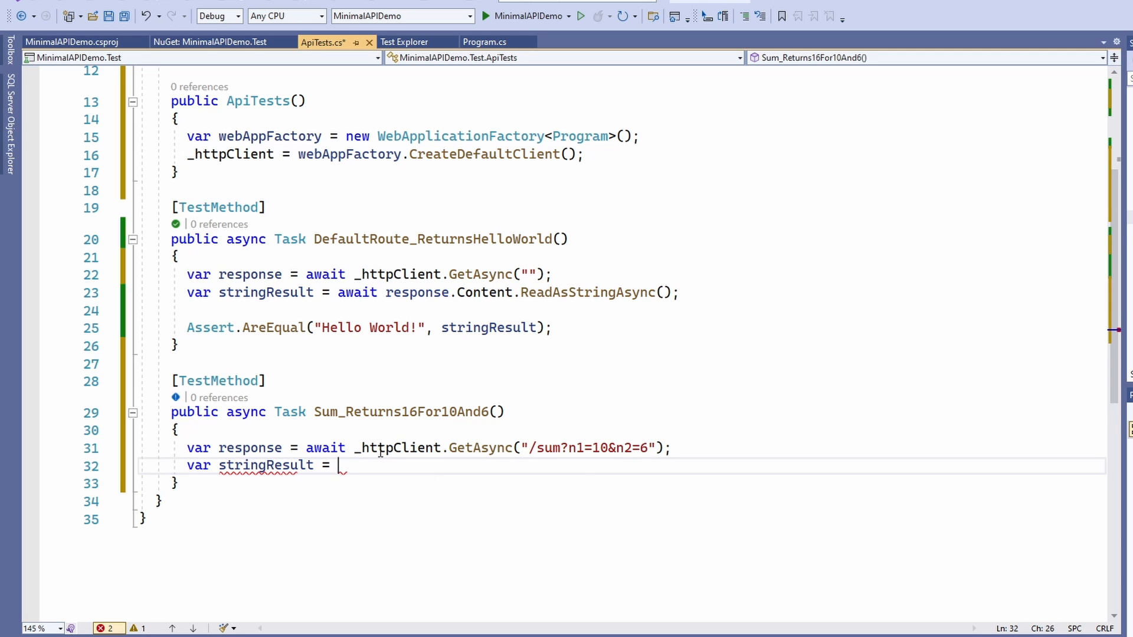
{"action": "type", "text": "await response.Content.ReadAsStringAsync("}
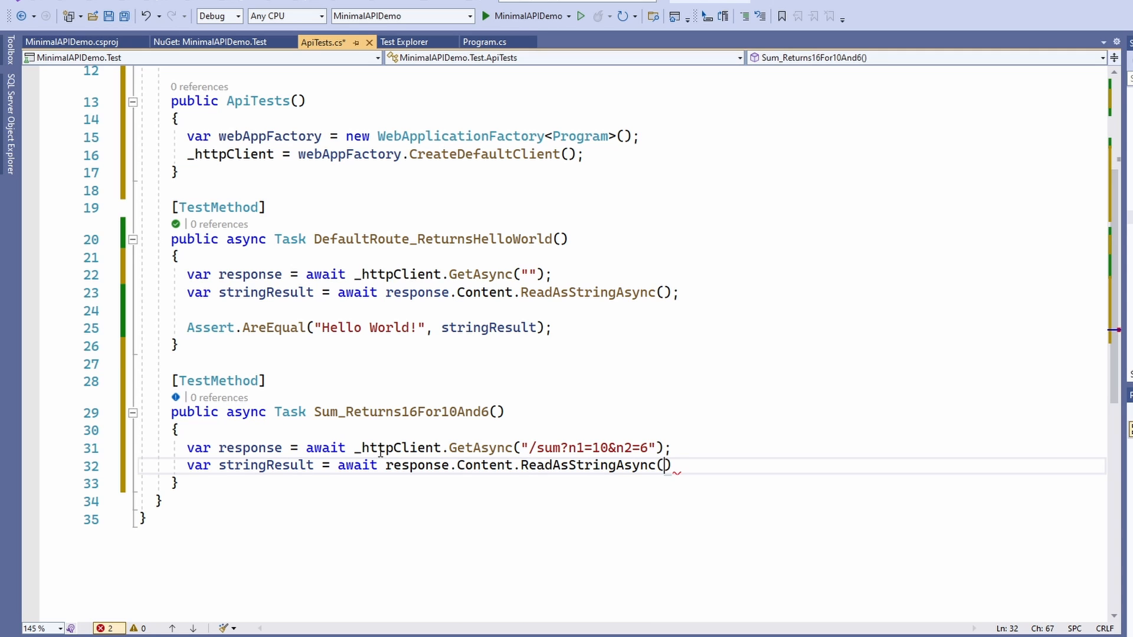
{"action": "type", "text": "var int"}
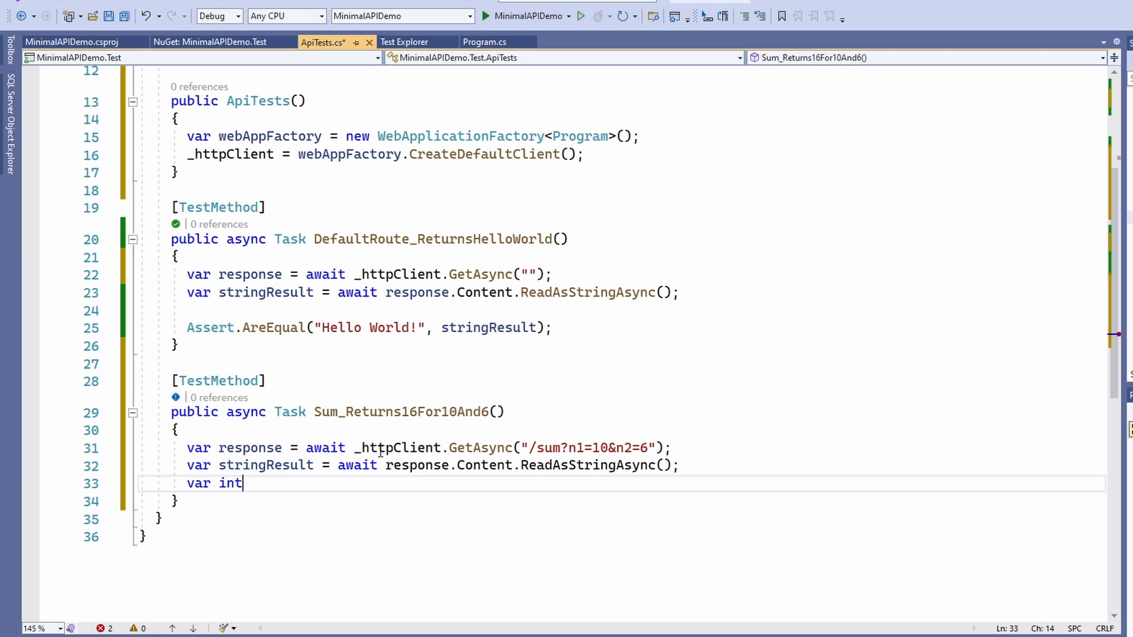
{"action": "type", "text": "Result = int.Parse(stringResult"}
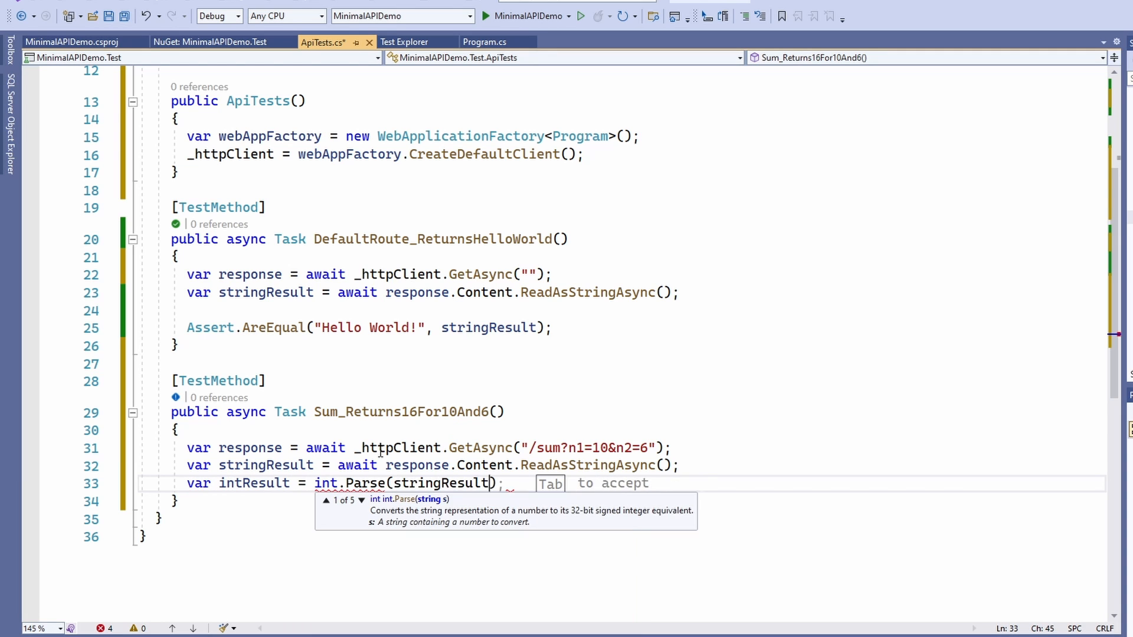
{"action": "type", "text": ";"}
{"action": "key", "text": "enter"}
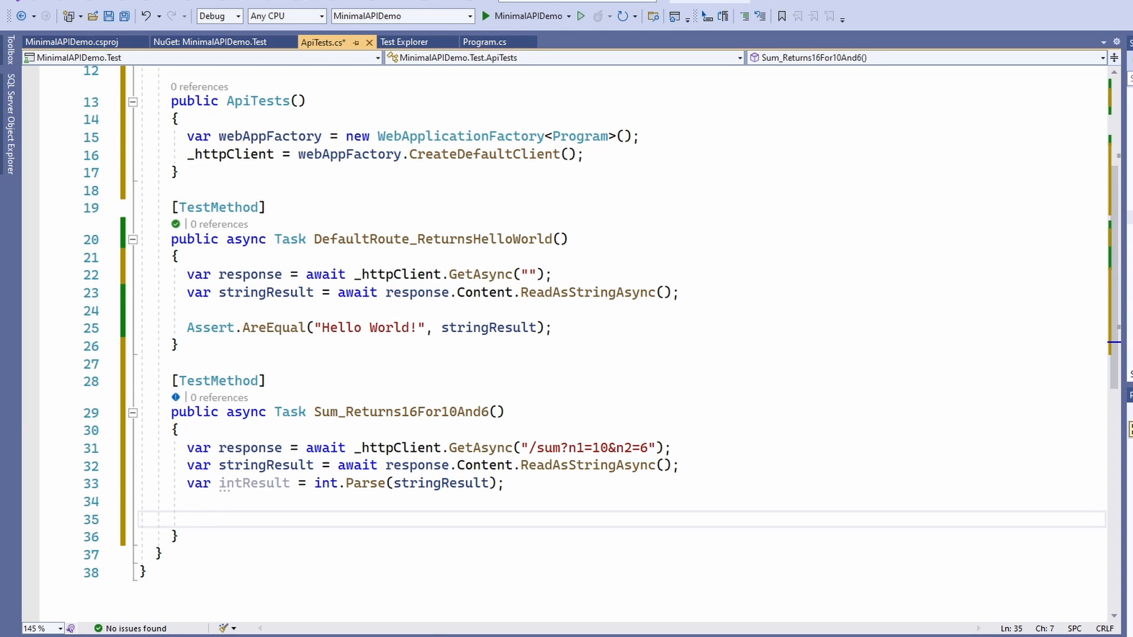
Assert that intResult equals 16 with Assert.AreEqual
{"action": "type", "text": "Assert.Ar"}
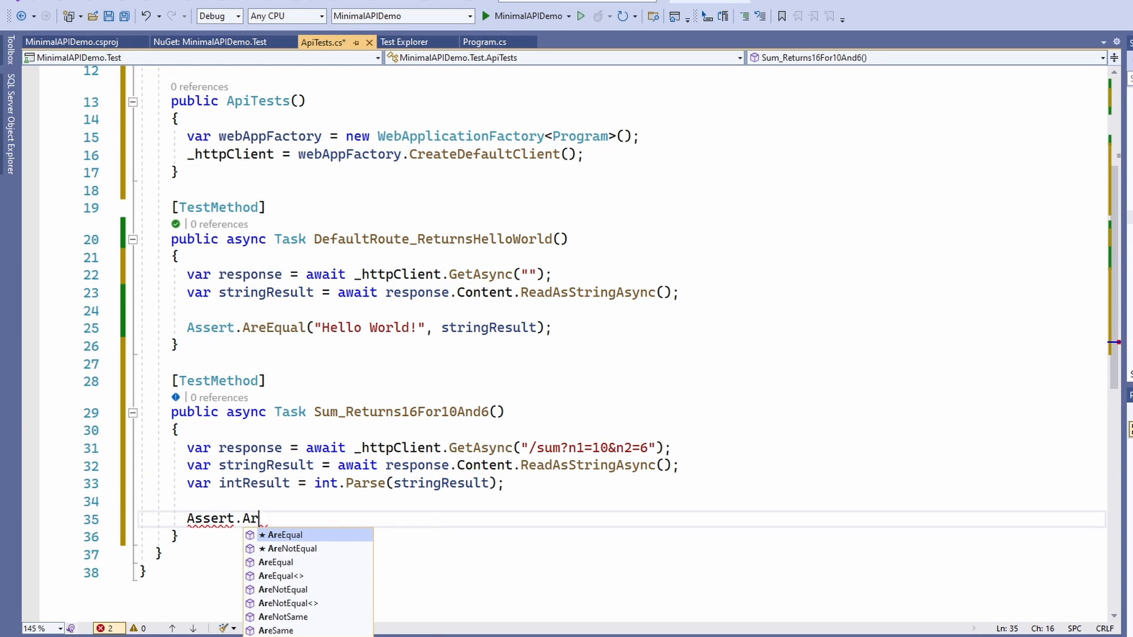
{"action": "left_click", "coordinate": [285, 534]}
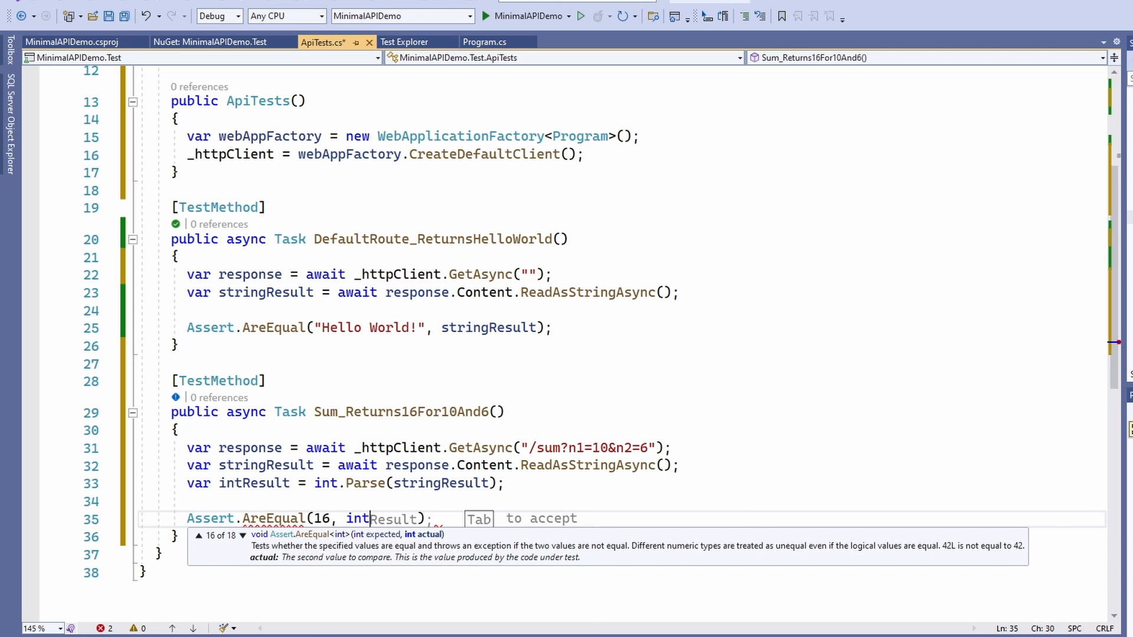
{"action": "key", "text": "Tab"}
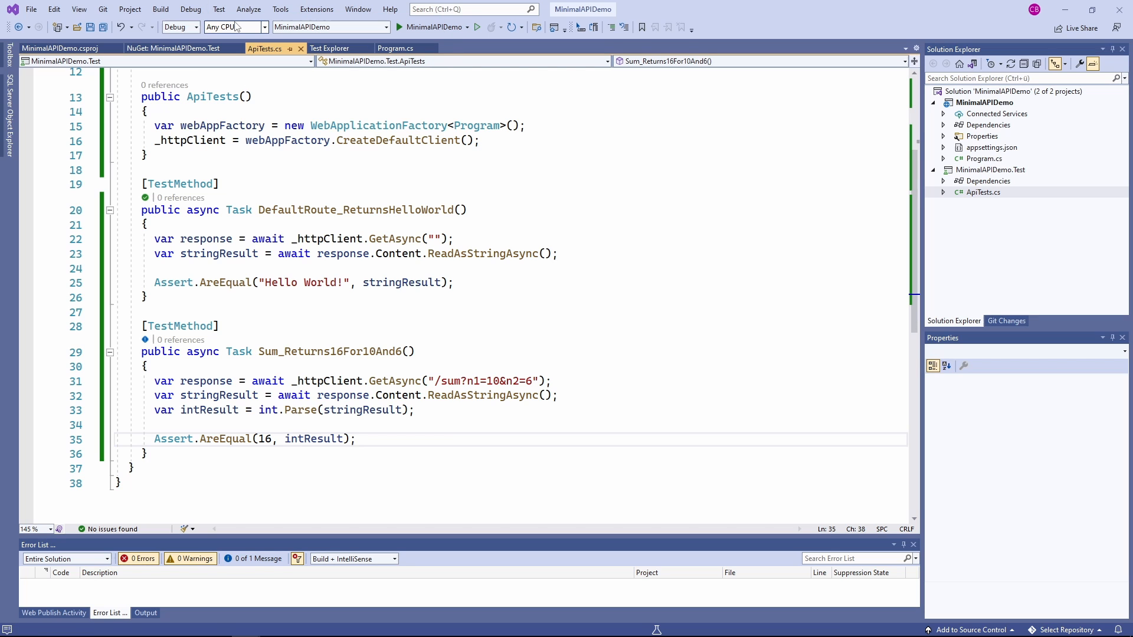
Run all tests from Test Explorer so DefaultRoute_ReturnsHelloWorld and Sum_Returns16For10And6 show 2 Passed
{"action": "left_click", "coordinate": [330, 47]}
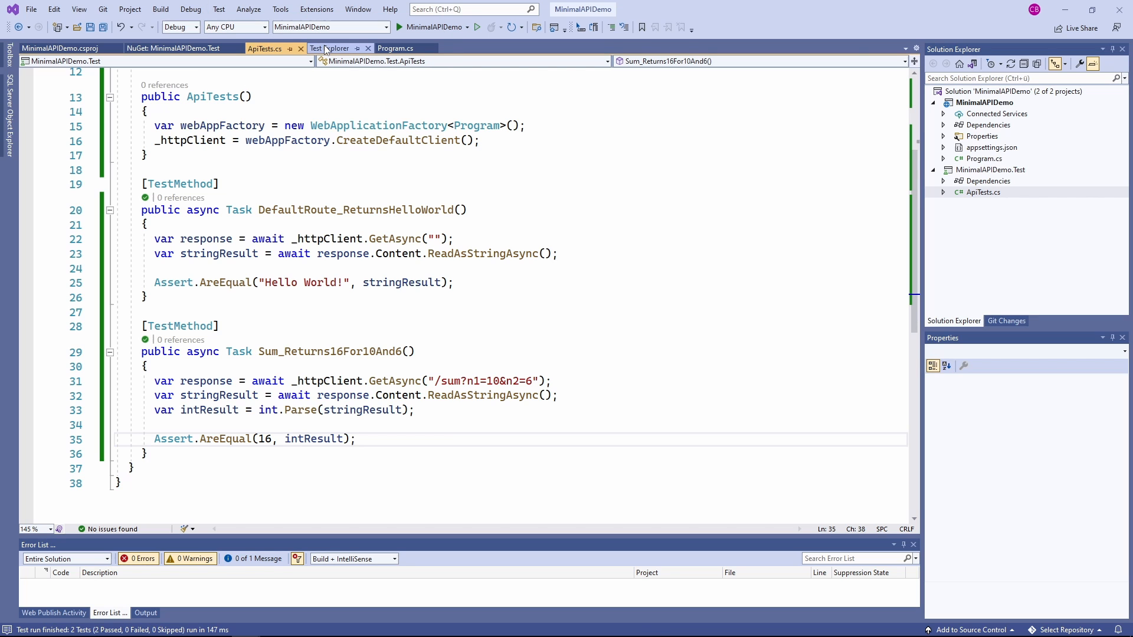
{"action": "left_click", "coordinate": [330, 47]}
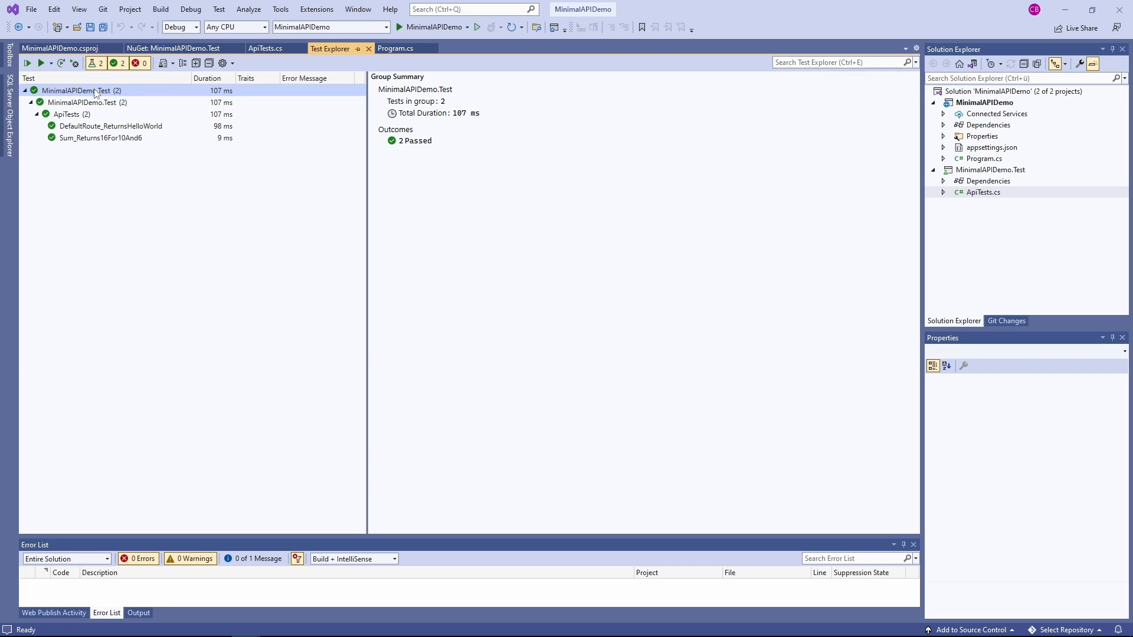
{"action": "left_click", "coordinate": [28, 62]}
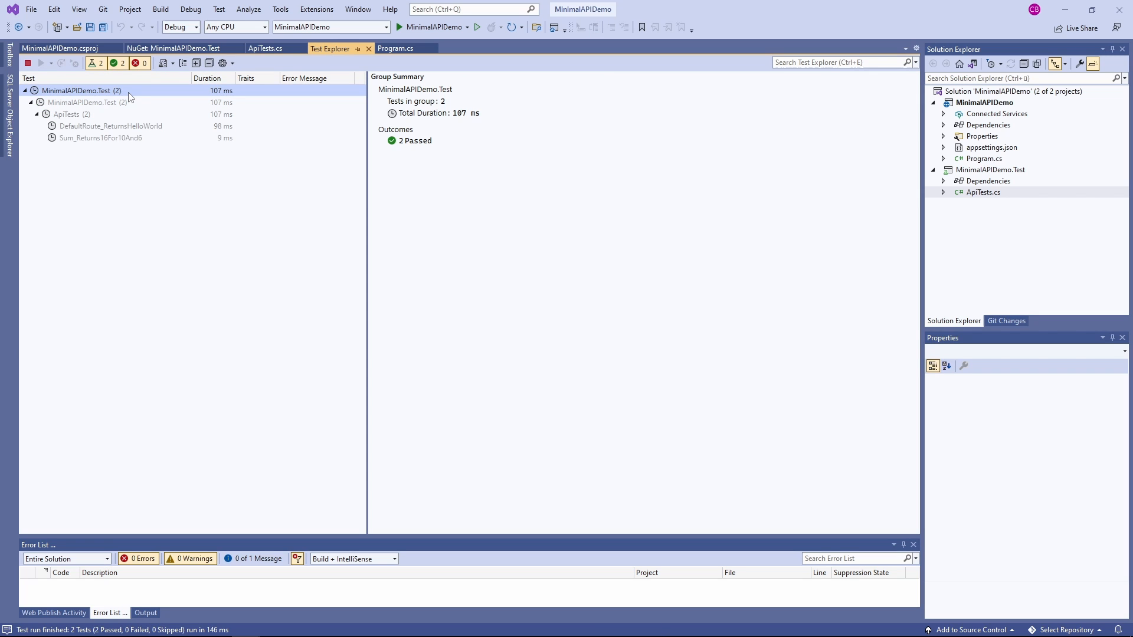
{"action": "left_click", "coordinate": [27, 63]}
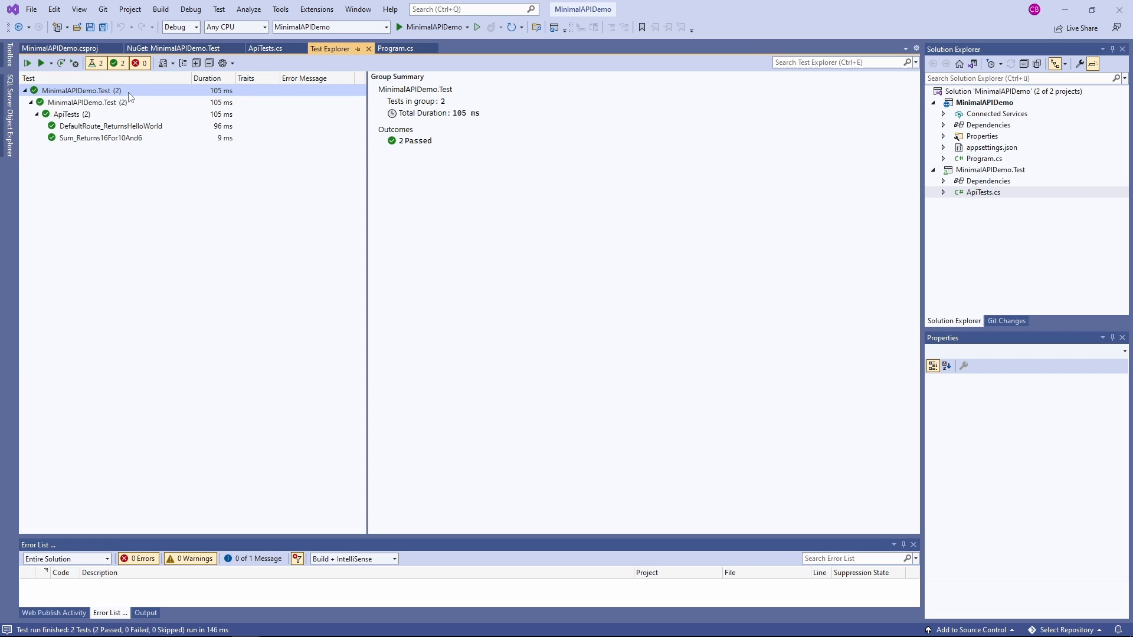